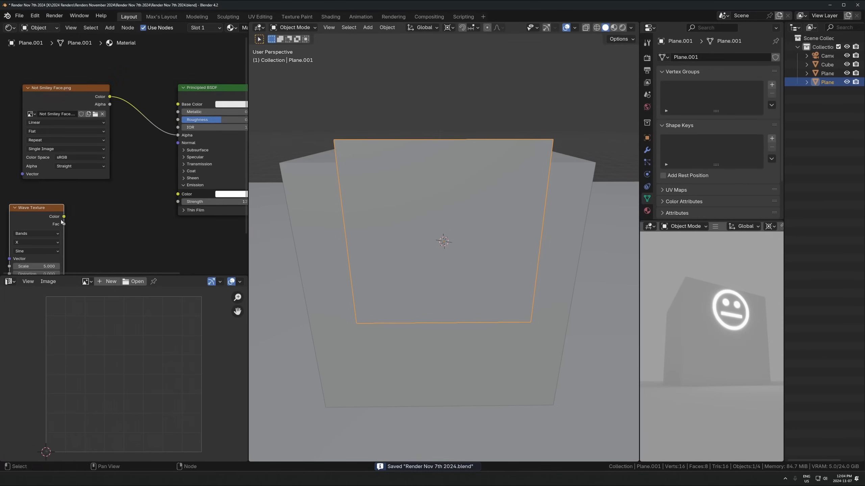
Step: Add a plane in front of the cube with a new material and an Image Texture node
{"action": "left_click", "coordinate": [611, 27]}
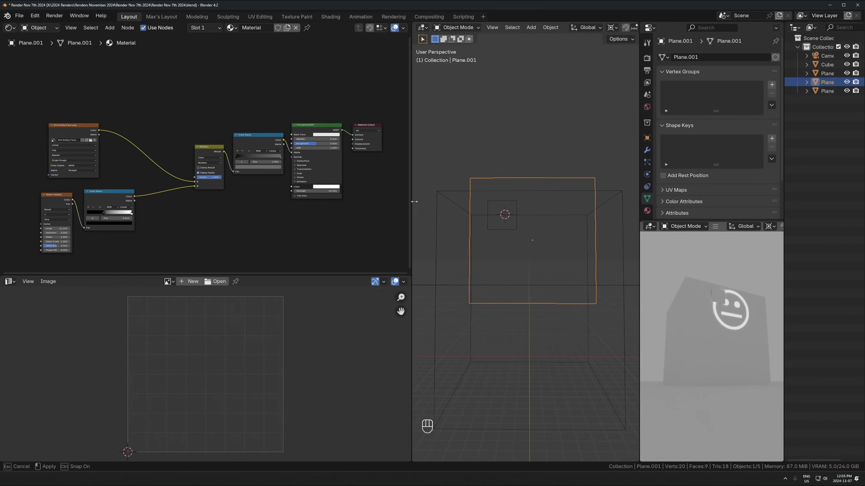
{"action": "left_click", "coordinate": [217, 282]}
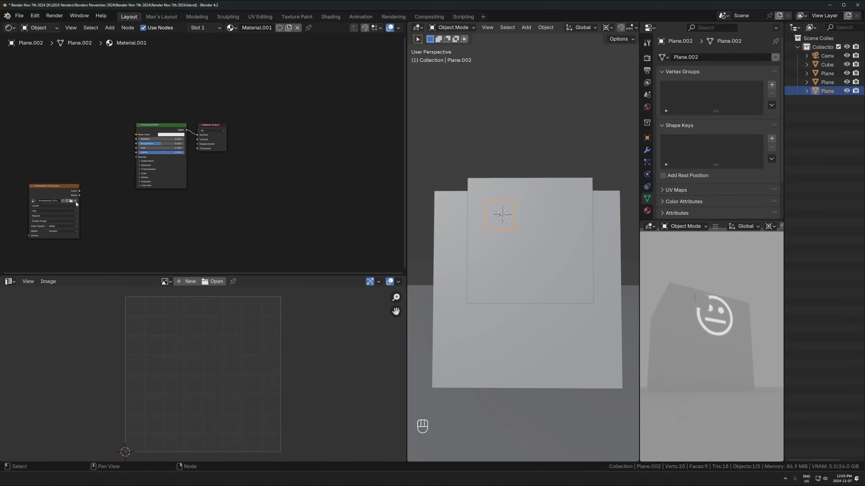
Step: Duplicate the smiley hologram planes and blend a second photo in through Mix Color nodes
{"action": "key", "text": "shift+d"}
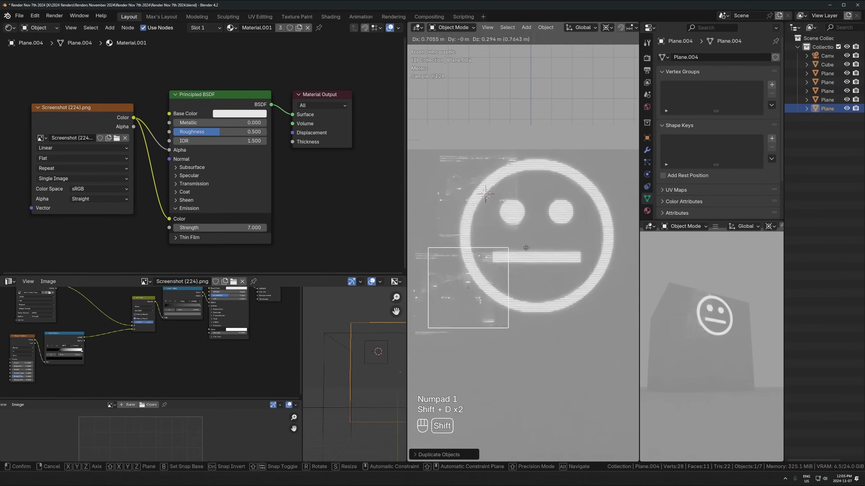
{"action": "key", "text": "Tab"}
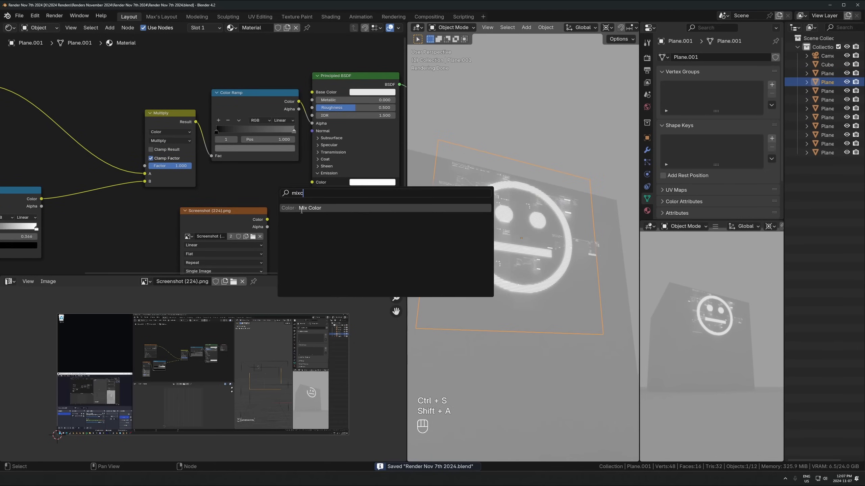
{"action": "left_click", "coordinate": [310, 208]}
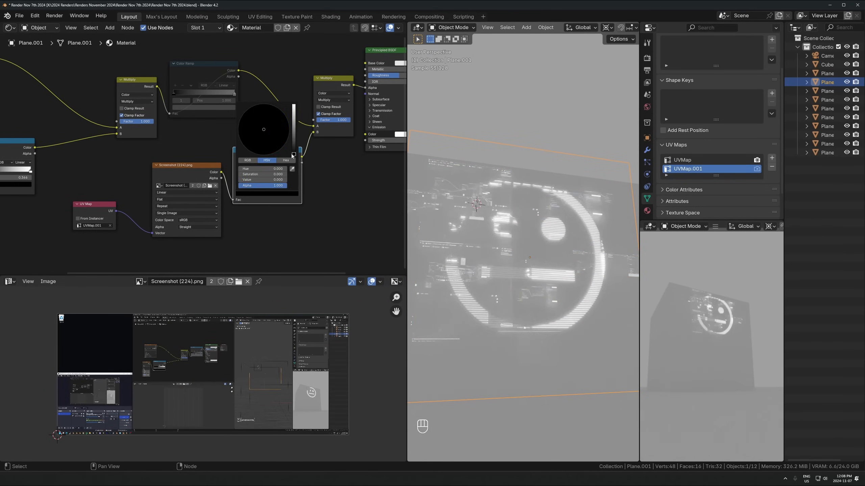
{"action": "key", "text": "ctrl+s"}
{"action": "type", "text": "mixc"}
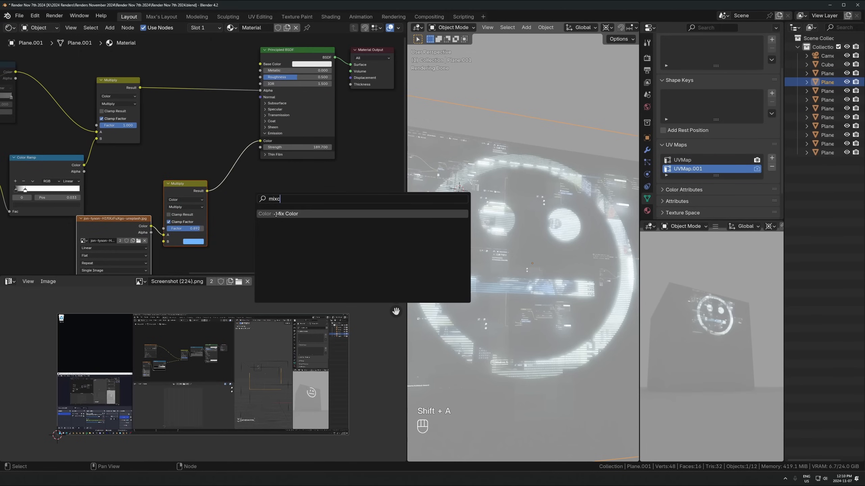
{"action": "left_click", "coordinate": [287, 214]}
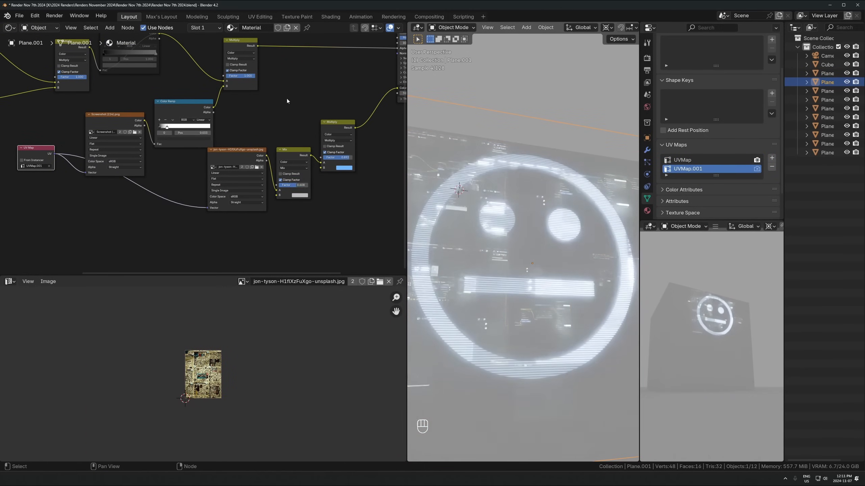
{"action": "key", "text": "ctrl+s"}
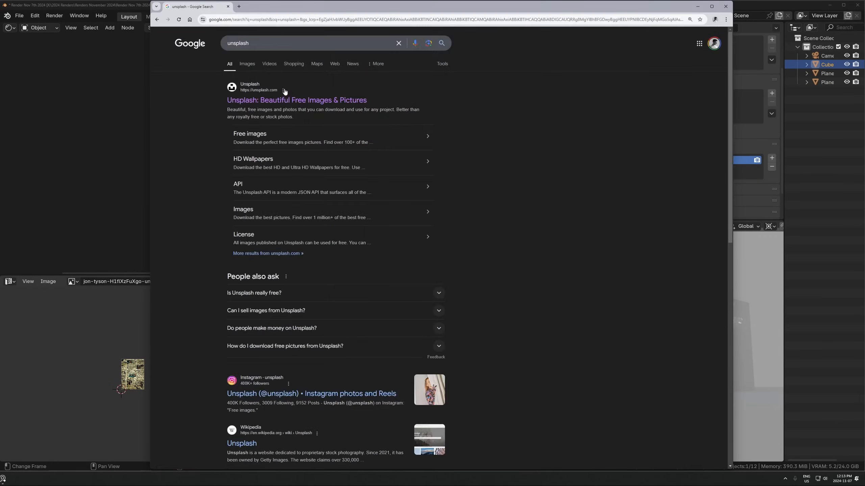
Step: Open Unsplash and view a rainy, neon-lit Tokyo night street photo
{"action": "left_click", "coordinate": [296, 100]}
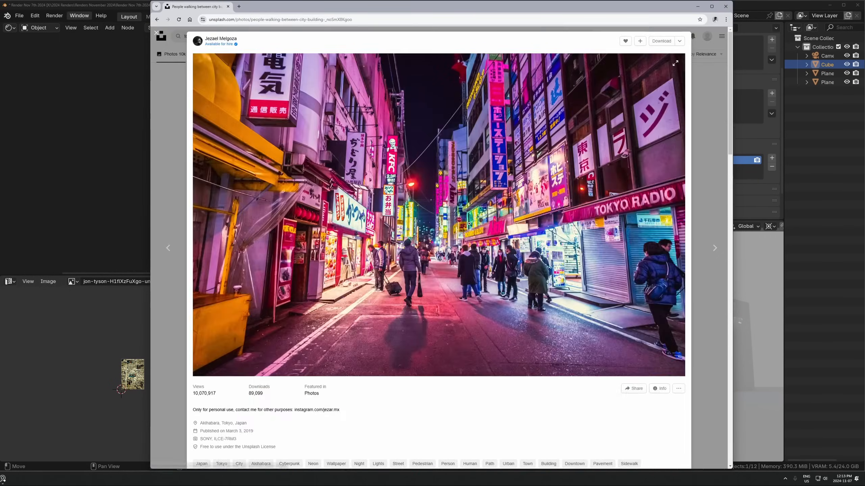
{"action": "left_click", "coordinate": [714, 247]}
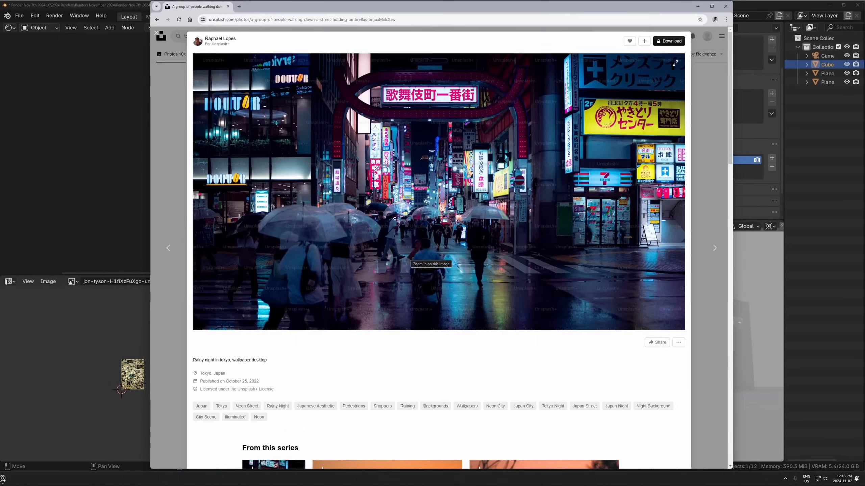
{"action": "mouse_move", "coordinate": [405, 281]}
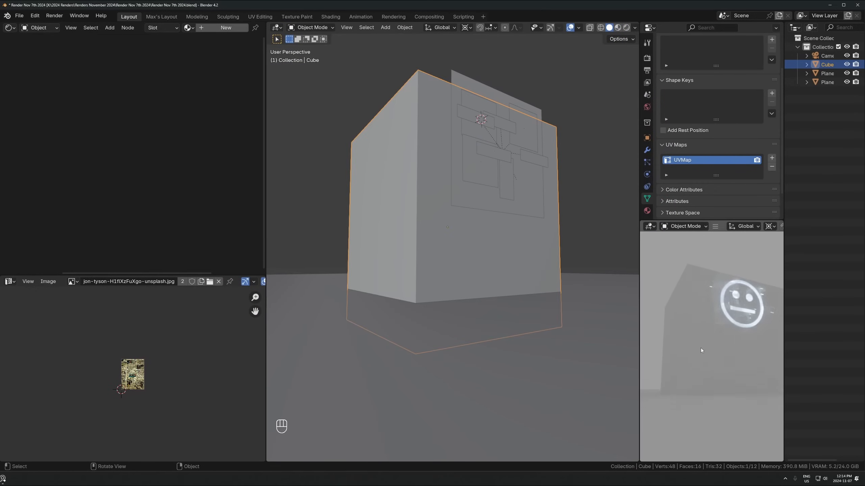
Step: Save, then add a shelf box textured with the neon street photo
{"action": "key", "text": "ctrl+s"}
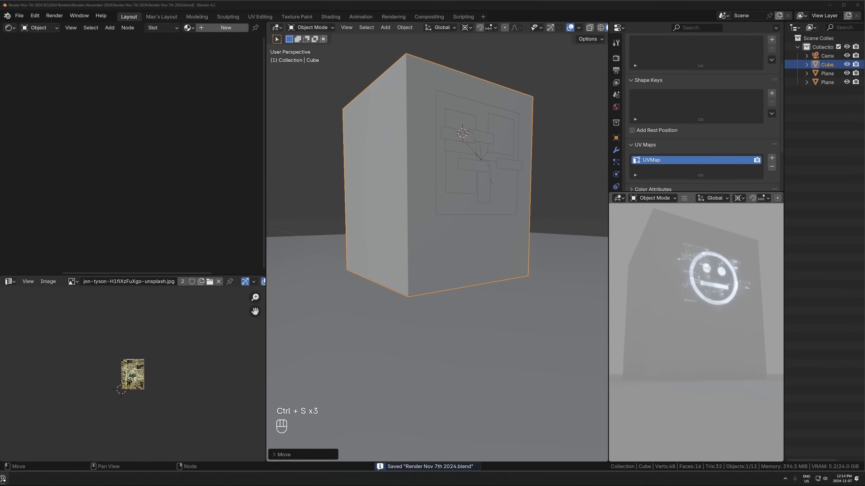
{"action": "key", "text": "shift+a"}
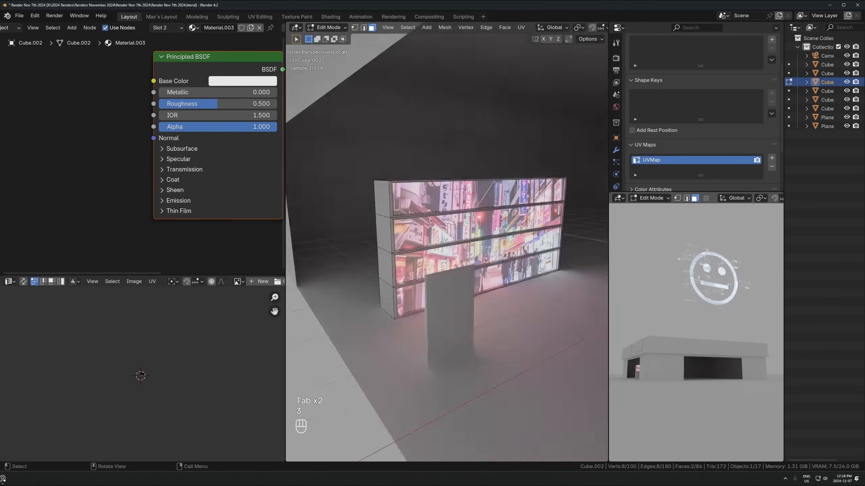
Step: Retexture the shelf with the glowing drinks-shelf photo and duplicate it along the shop front
{"action": "key", "text": "Tab"}
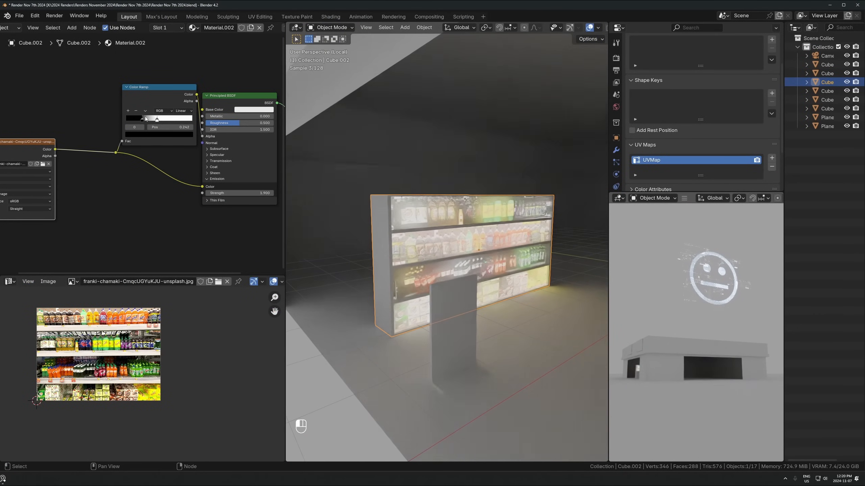
{"action": "key", "text": "shift+d"}
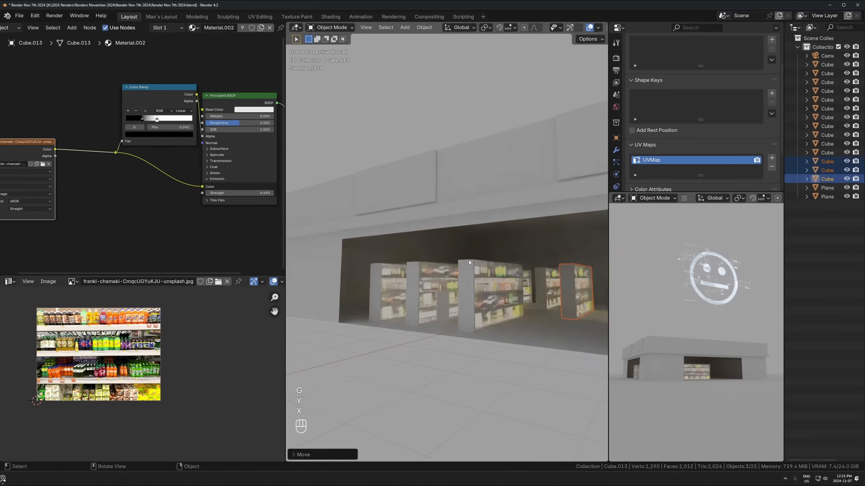
{"action": "key", "text": "alt+z"}
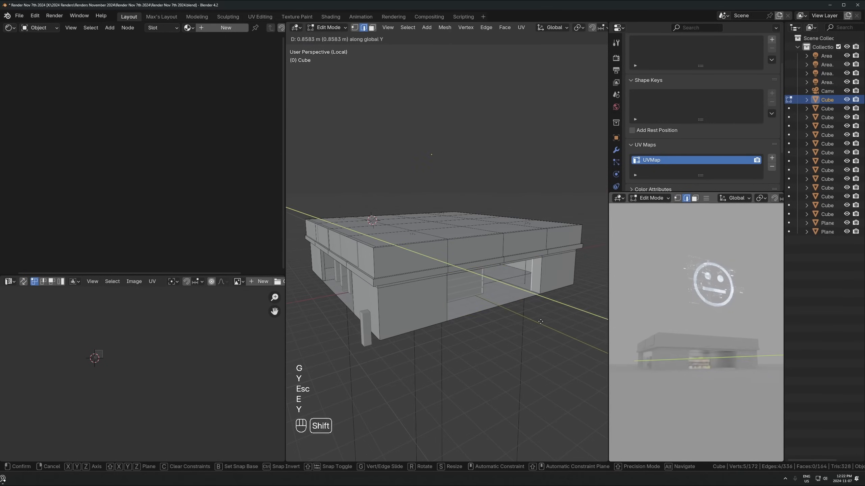
Step: Give the building a leaking-concrete material with Wave Texture and Bump nodes, then save
{"action": "type", "text": "wave"}
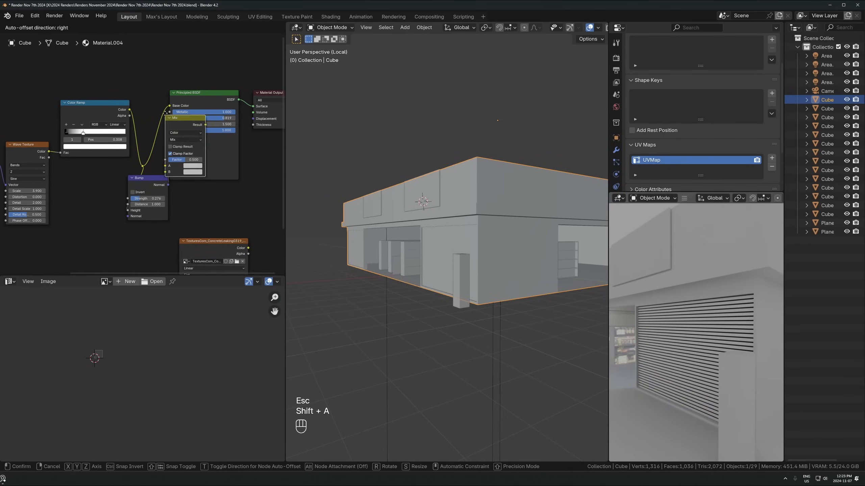
{"action": "key", "text": "ctrl+s"}
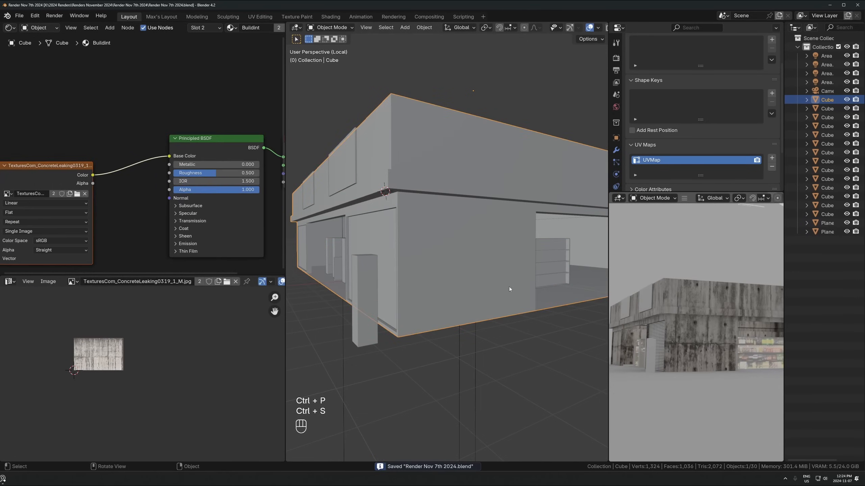
Step: Put the store photo's blue banners on the sign strips and extrude a glass-windowed tower
{"action": "key", "text": "Tab"}
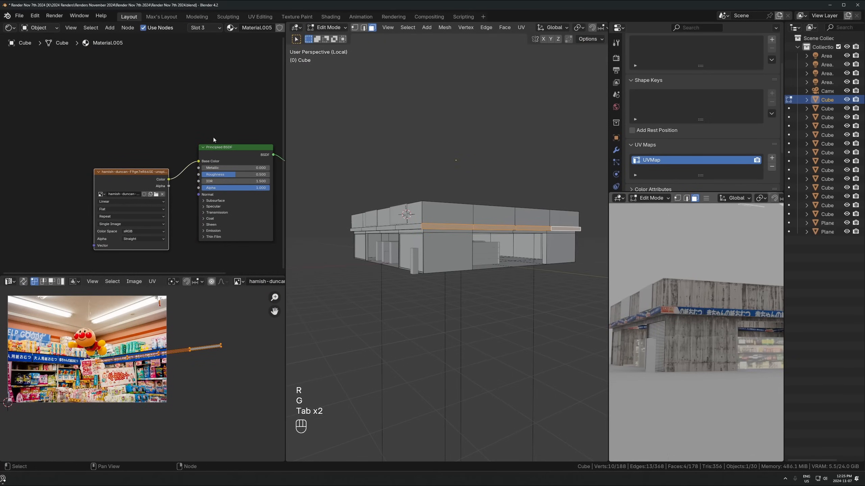
{"action": "key", "text": "Tab"}
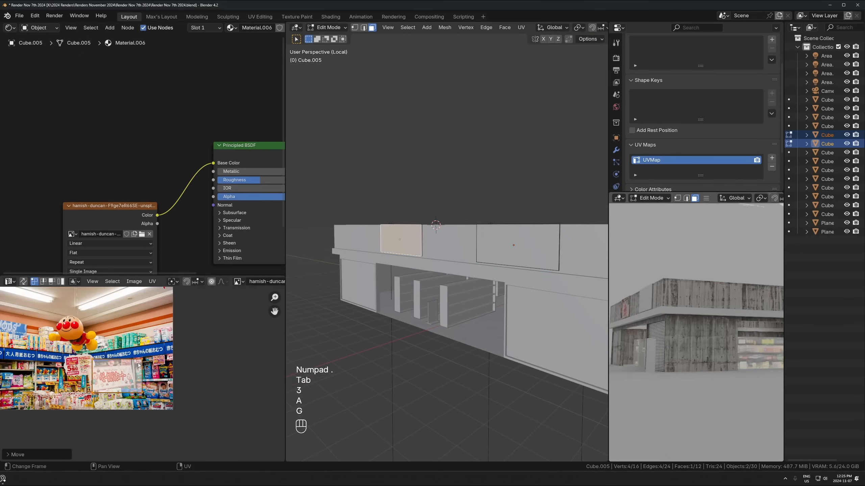
{"action": "key", "text": "Tab"}
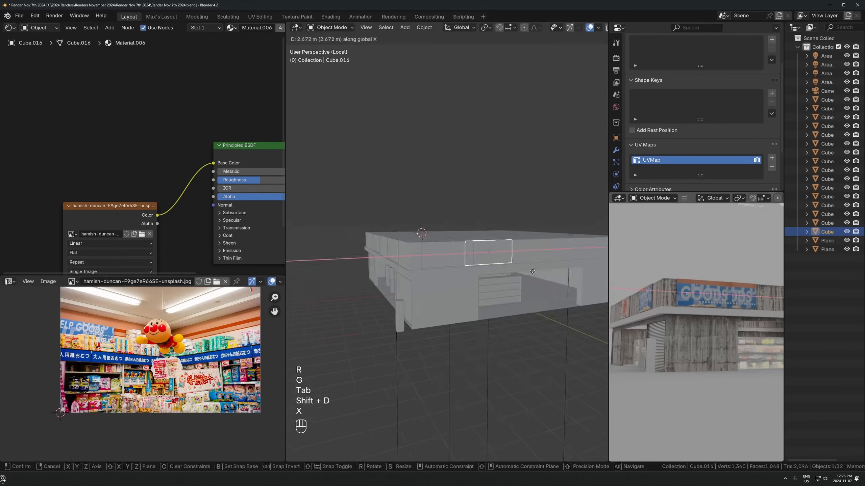
{"action": "key", "text": "Tab"}
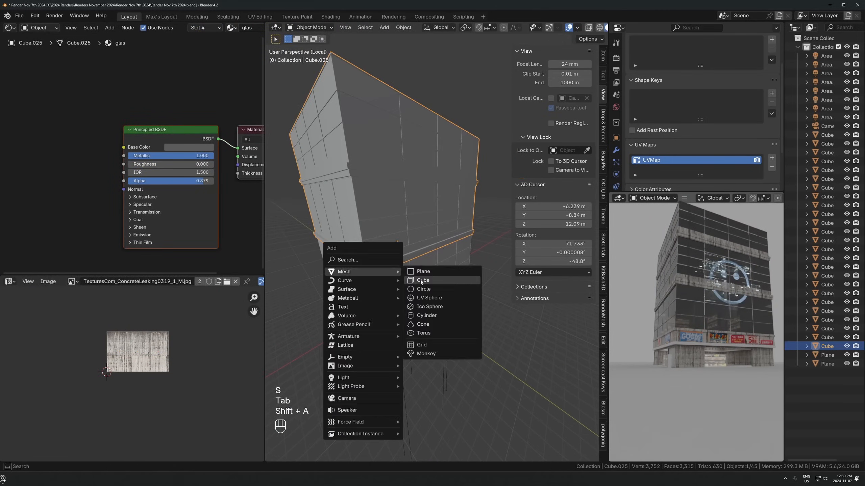
Step: Add cube ledges and small boxes to the tower sides and enlarge the hologram
{"action": "left_click", "coordinate": [422, 280]}
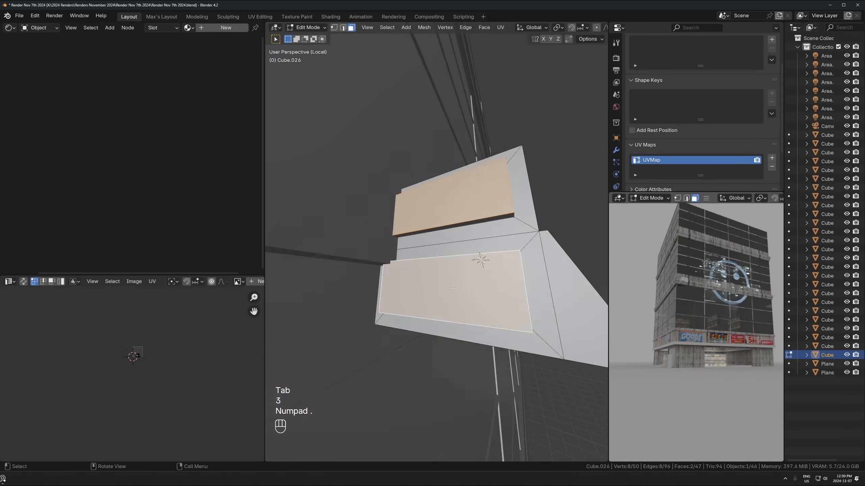
{"action": "key", "text": "Tab"}
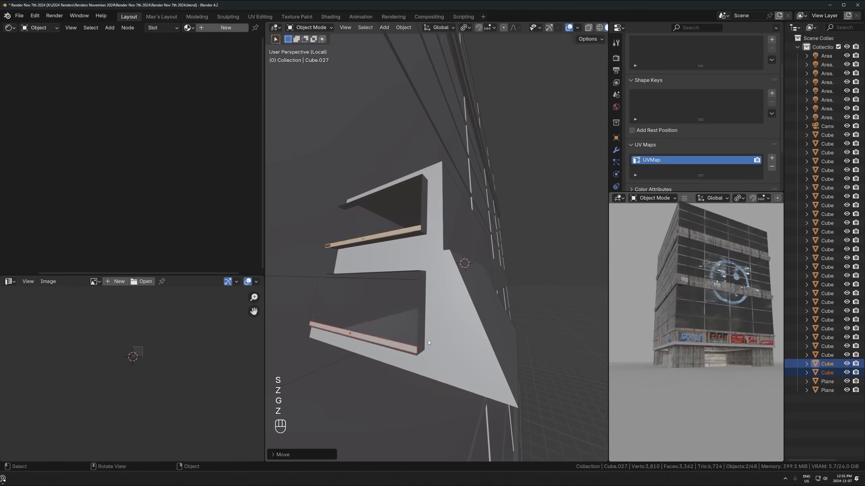
{"action": "key", "text": "shift+d"}
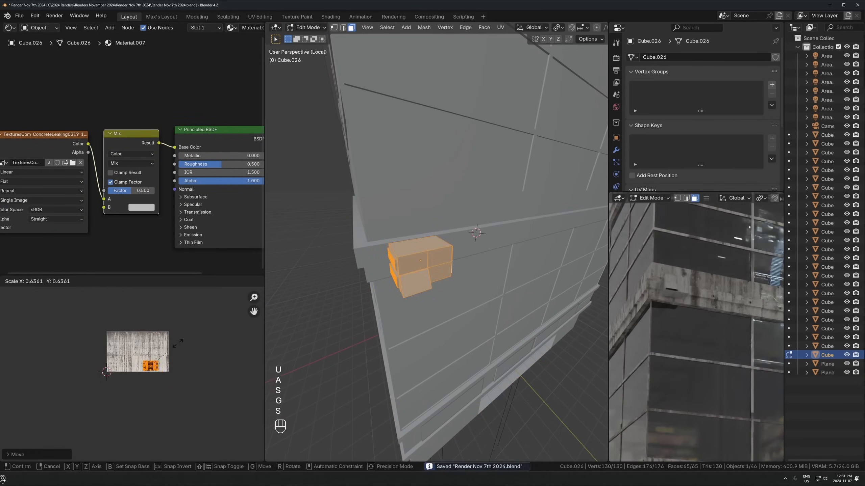
{"action": "key", "text": "ctrl+z"}
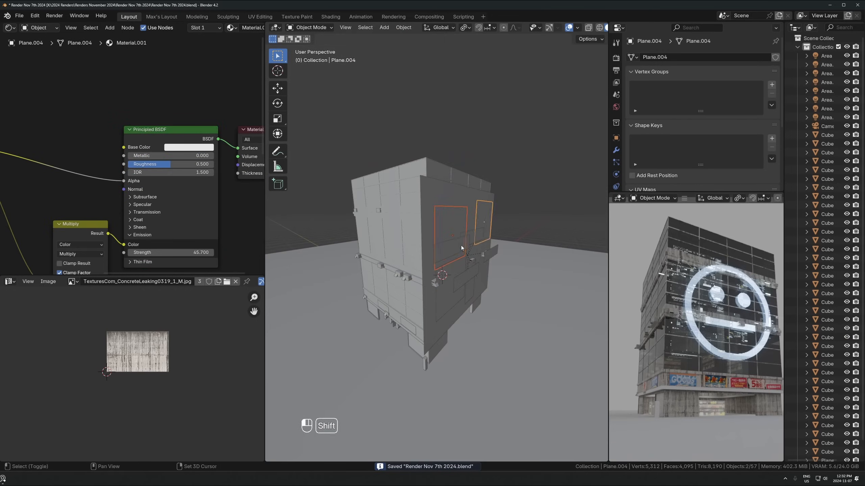
{"action": "key", "text": "g"}
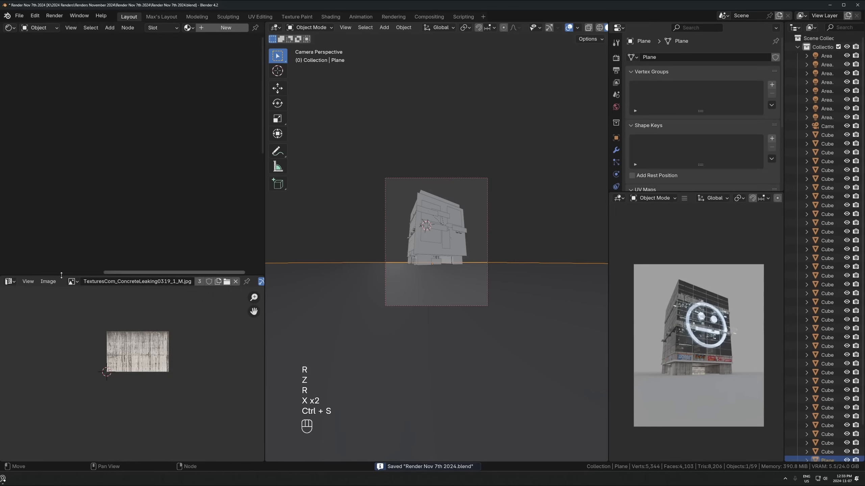
Step: Feed a Noise Texture through the Color Ramp into the asphalt's Roughness and save
{"action": "key", "text": "Tab"}
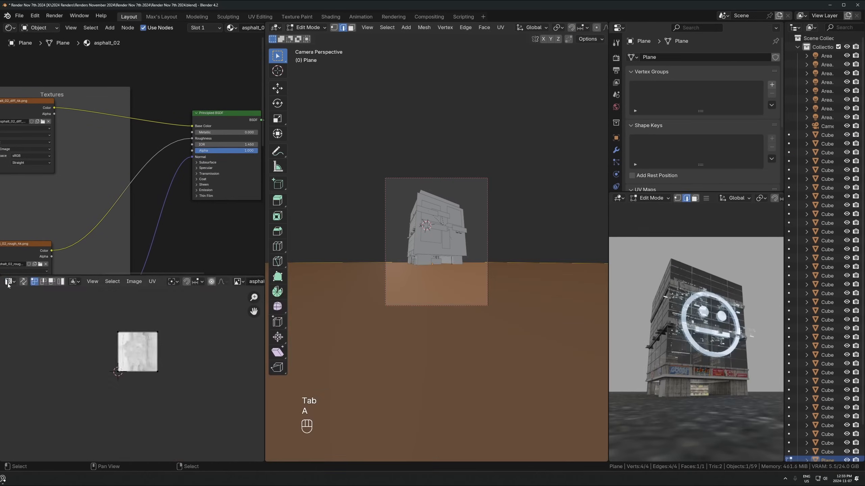
{"action": "type", "text": "noise"}
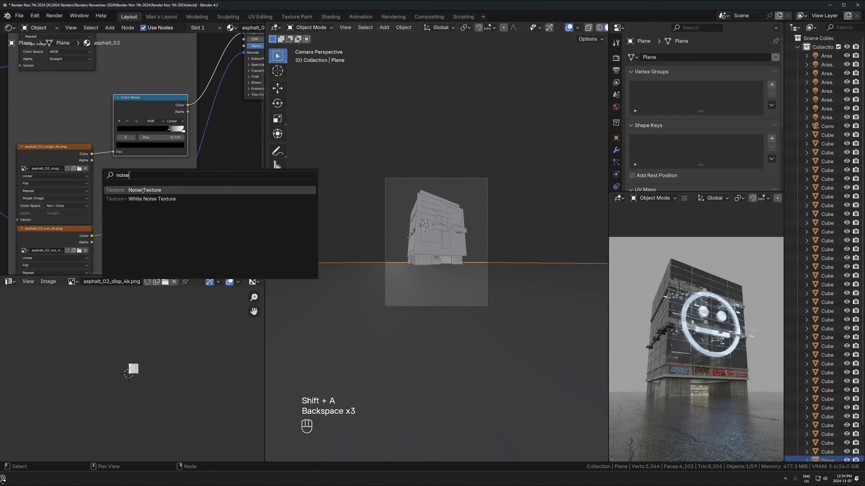
{"action": "key", "text": "ctrl+s"}
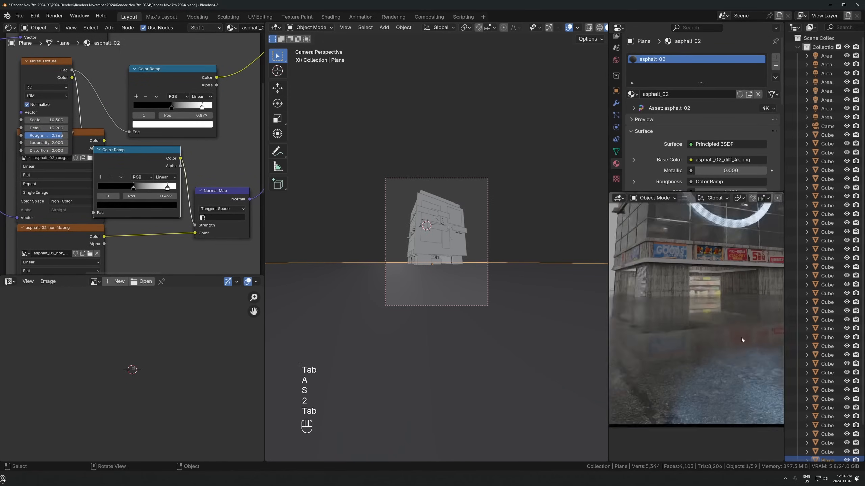
{"action": "key", "text": "Tab"}
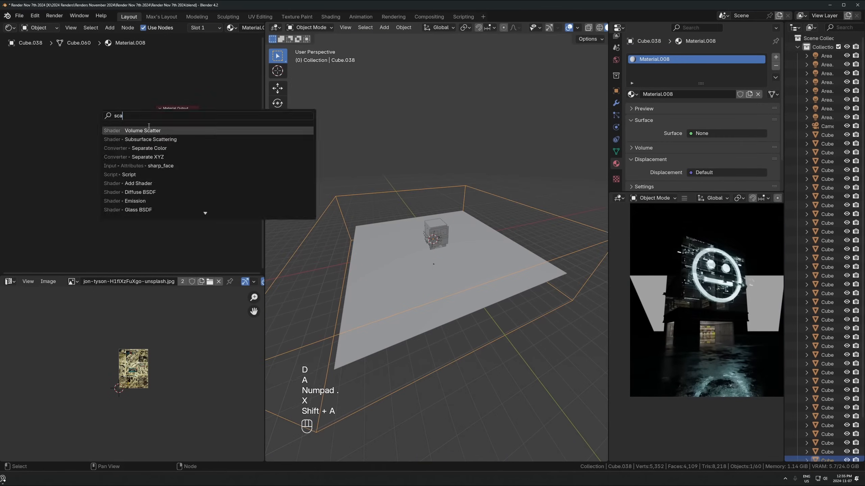
Step: Save, then rotate the glass building block 90 degrees within the street layout
{"action": "key", "text": "ctrl+s"}
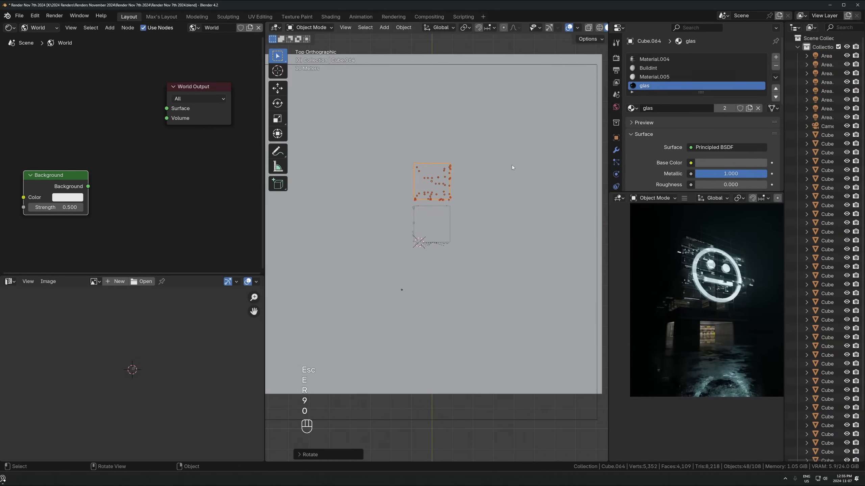
{"action": "key", "text": "alt+d"}
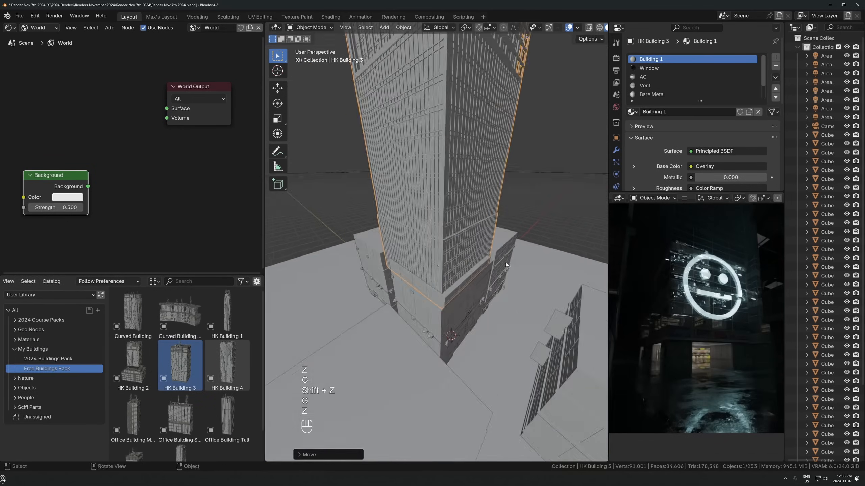
Step: Position the HK Building 3 tower in the street and tint an area light pale
{"action": "key", "text": "alt+d"}
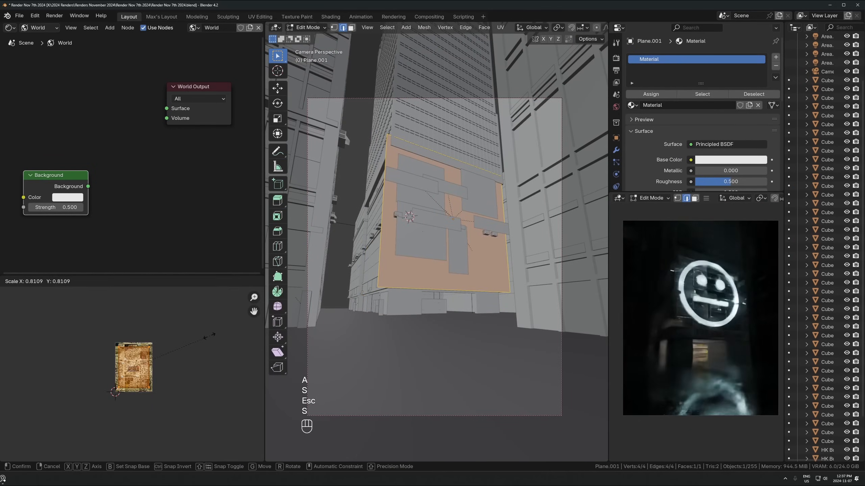
{"action": "key", "text": "ctrl+s"}
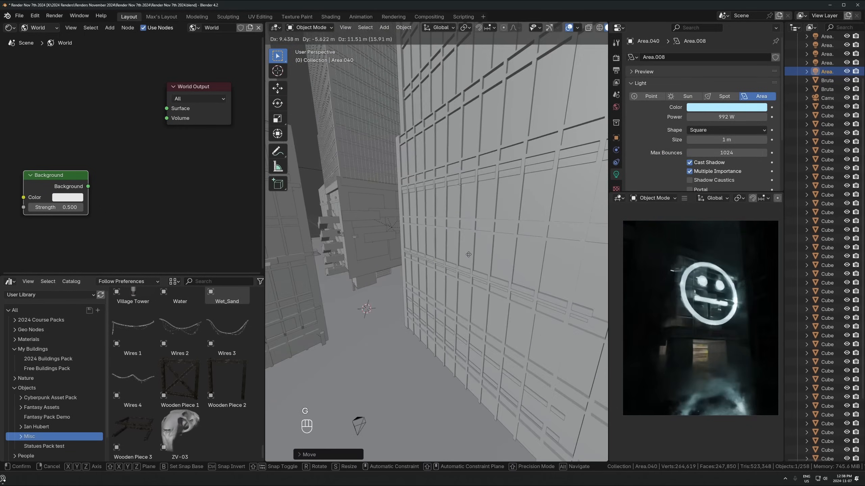
{"action": "left_click", "coordinate": [726, 107]}
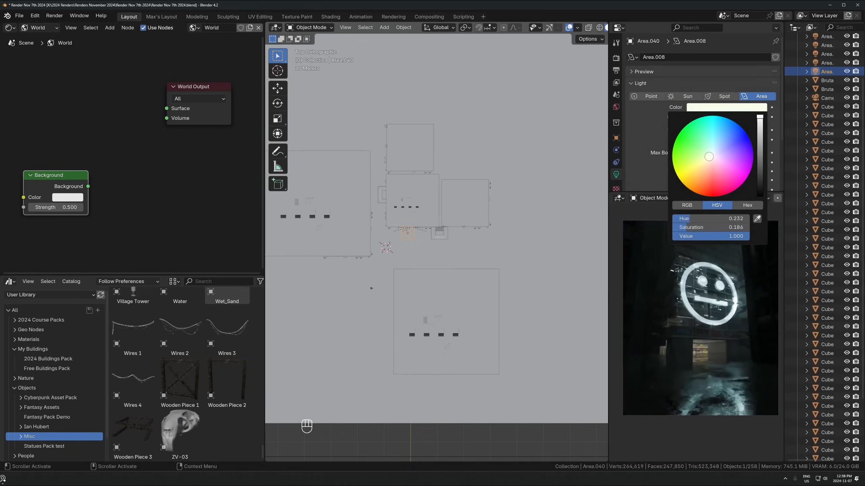
Step: Add a raised linked copy of the area light and cube-project the facade plane's UVs
{"action": "key", "text": "alt+d"}
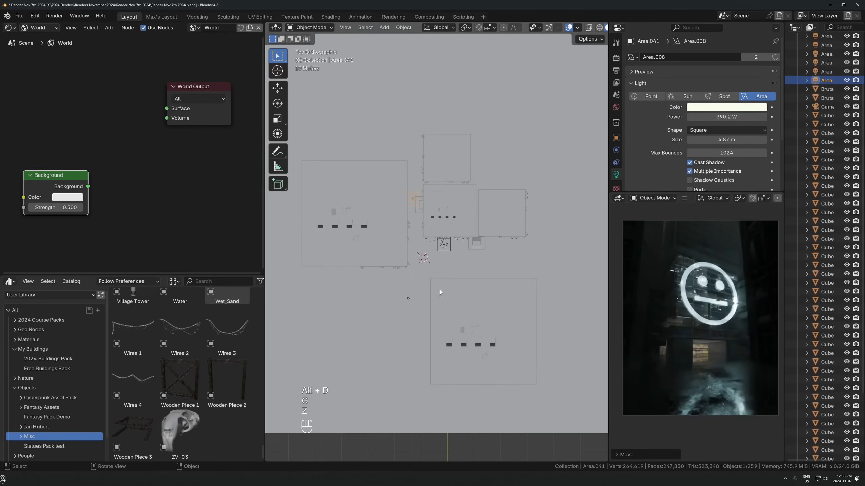
{"action": "key", "text": "ctrl+s"}
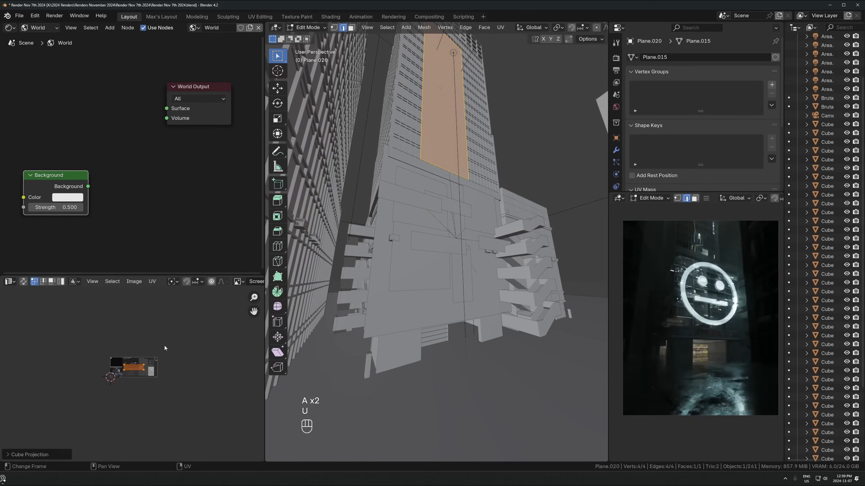
{"action": "key", "text": "Tab"}
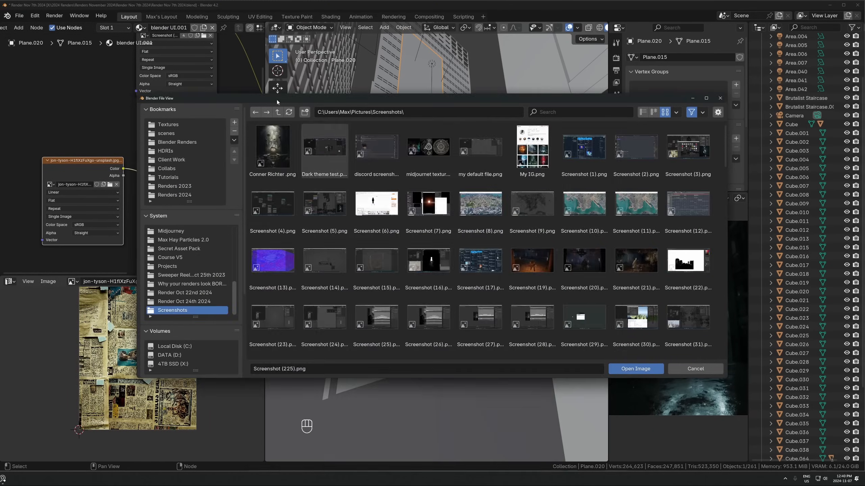
Step: Show Screenshot (225).png as glowing emission on the tall facade plane and place smaller sign strips
{"action": "left_click", "coordinate": [634, 368]}
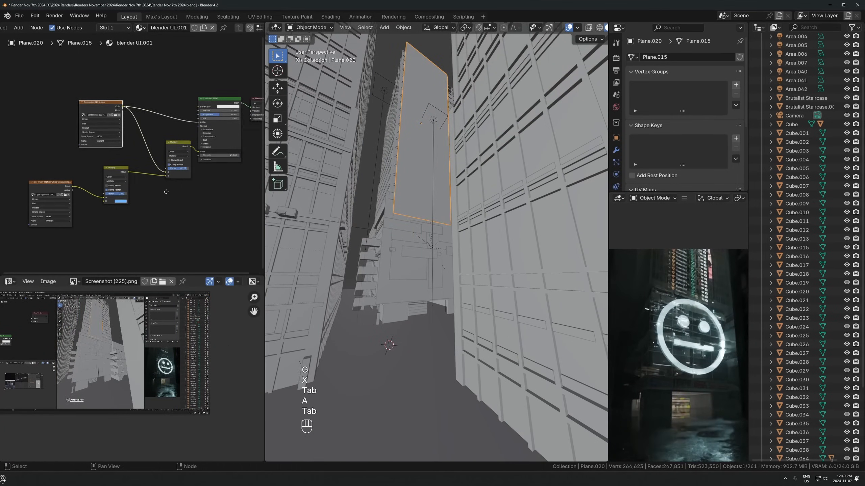
{"action": "key", "text": "ctrl+s"}
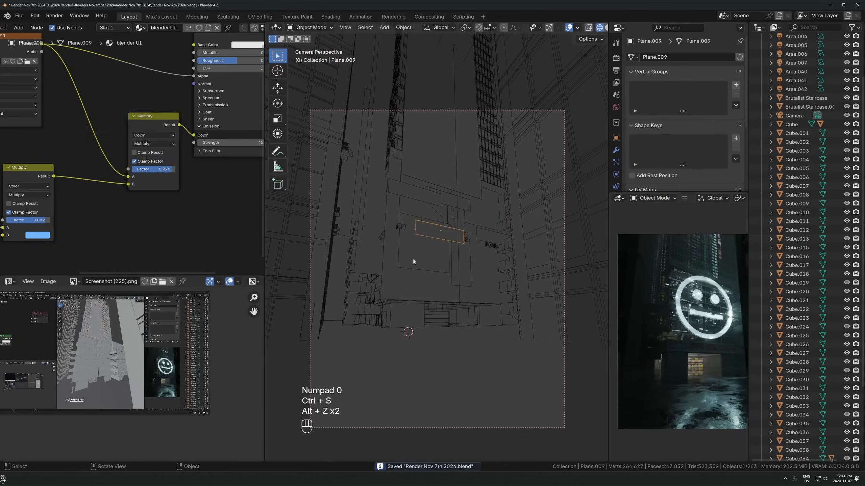
{"action": "key", "text": "g"}
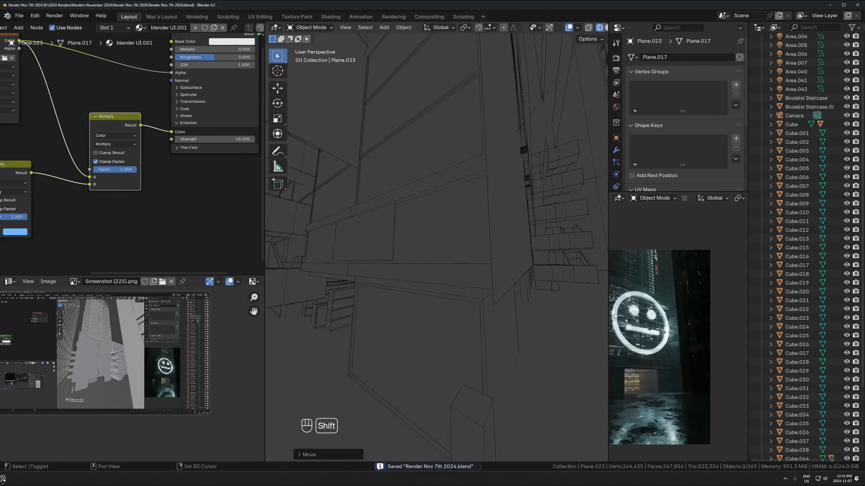
{"action": "key", "text": "s"}
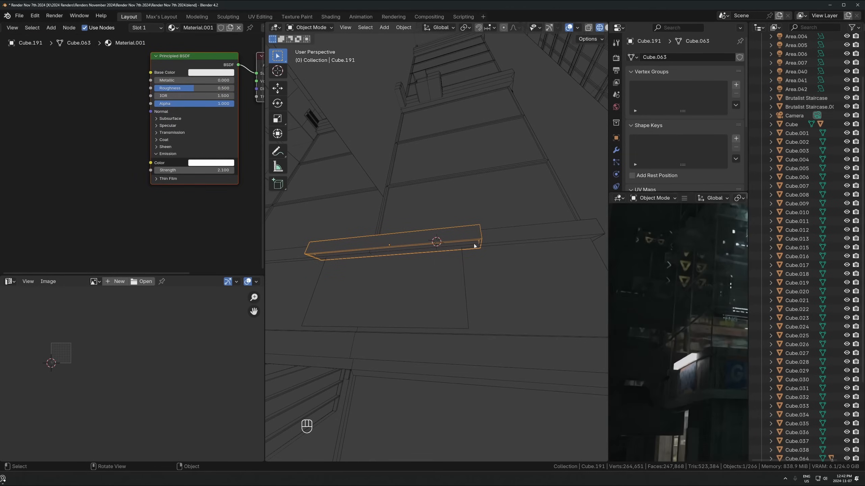
{"action": "key", "text": "shift+d"}
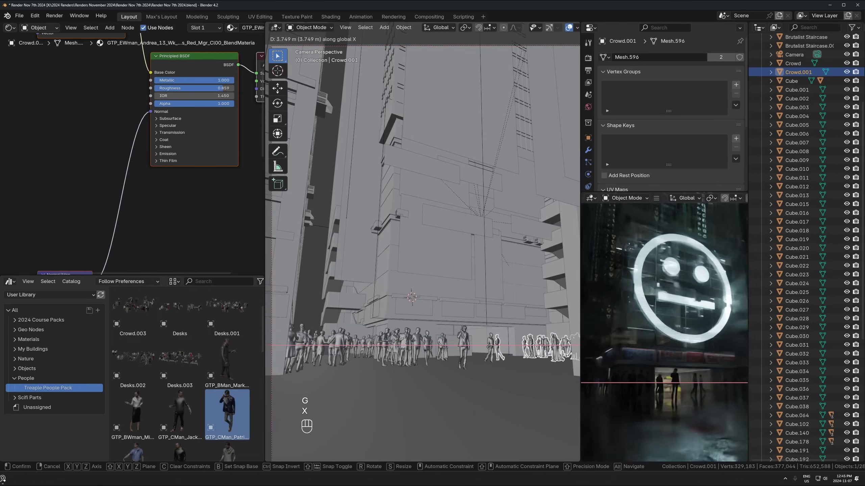
Step: Line the street with Treeple crowds, add a linked tower copy, and give the shopfront the shelves image
{"action": "key", "text": "shift+z"}
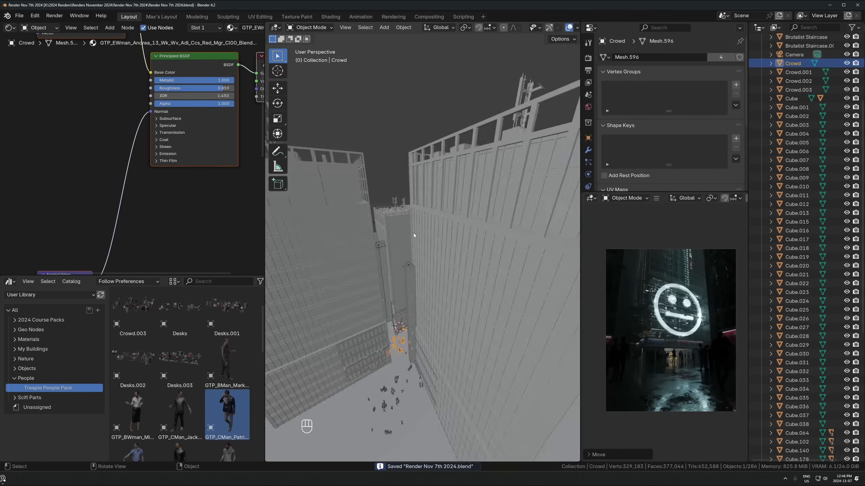
{"action": "key", "text": "shift+a"}
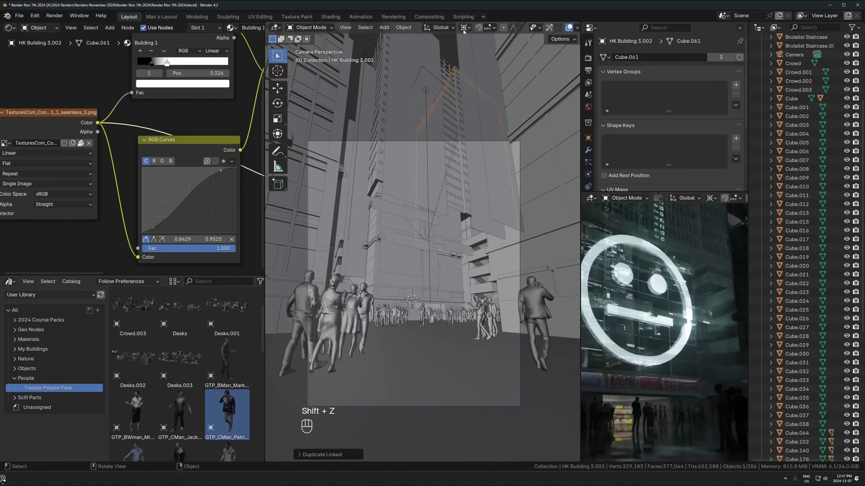
{"action": "key", "text": "Tab"}
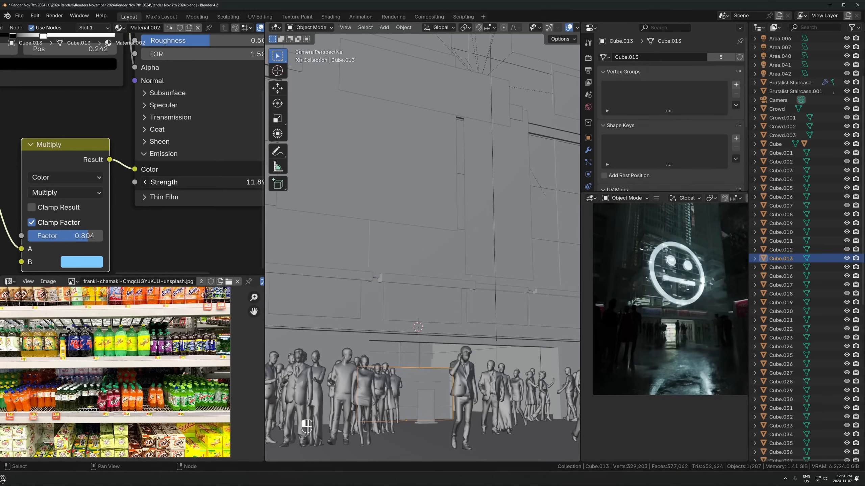
Step: Search the purchased Megascans assets in Quixel Bridge for 'trash'
{"action": "key", "text": "g"}
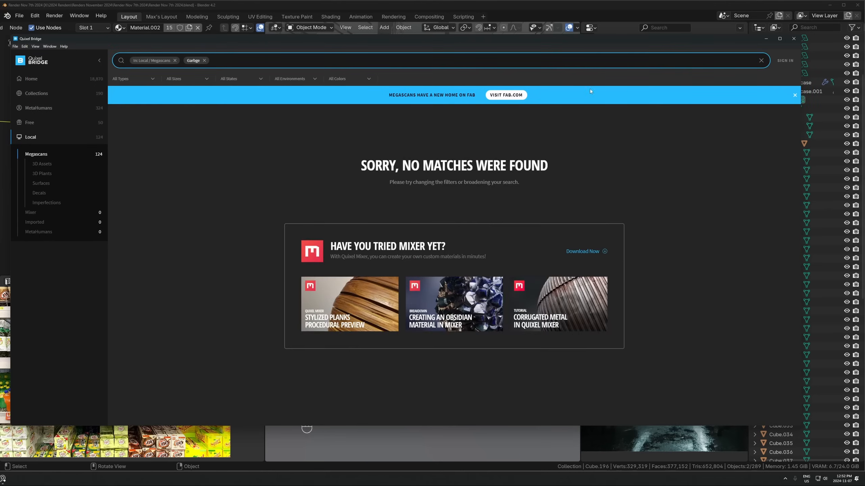
{"action": "left_click", "coordinate": [36, 93]}
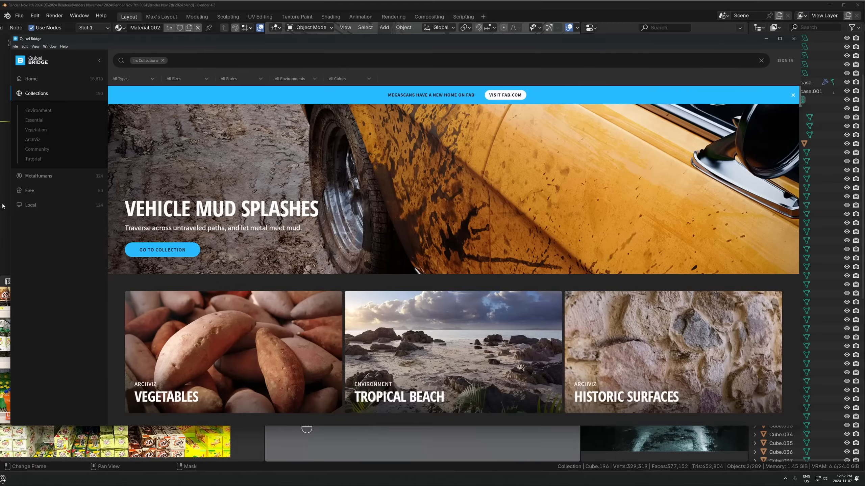
{"action": "type", "text": "trash\\"}
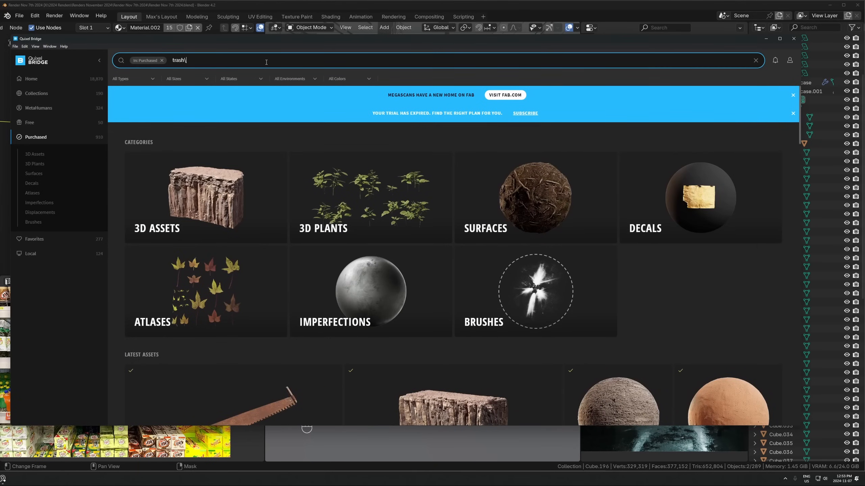
{"action": "key", "text": "Return"}
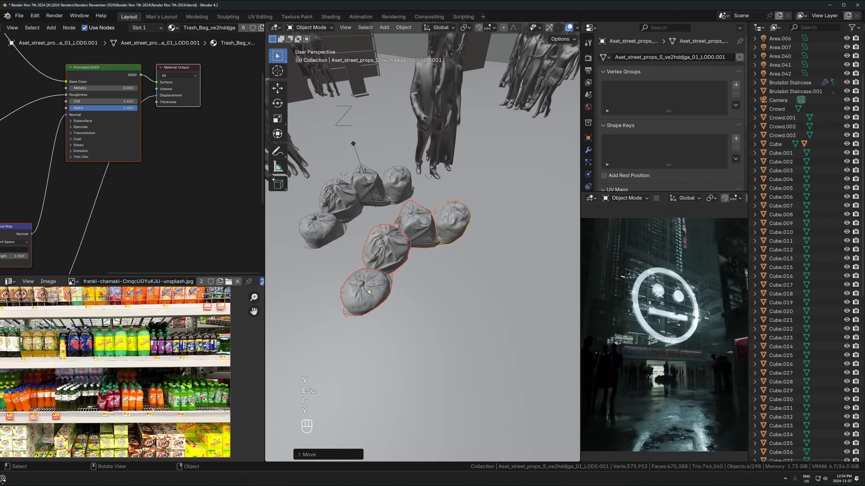
Step: Delete extra trash bags, then duplicate and rotate the piles across the street into a Trash collection
{"action": "key", "text": "x"}
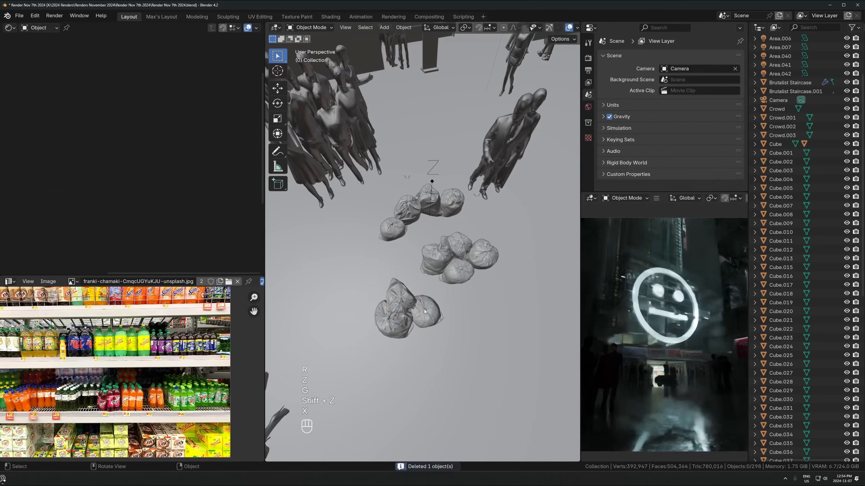
{"action": "key", "text": "shift+d"}
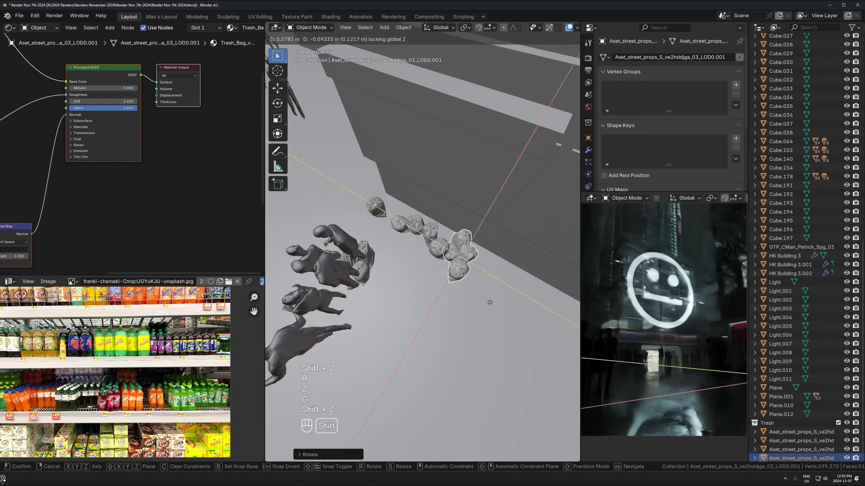
{"action": "key", "text": "shift+a"}
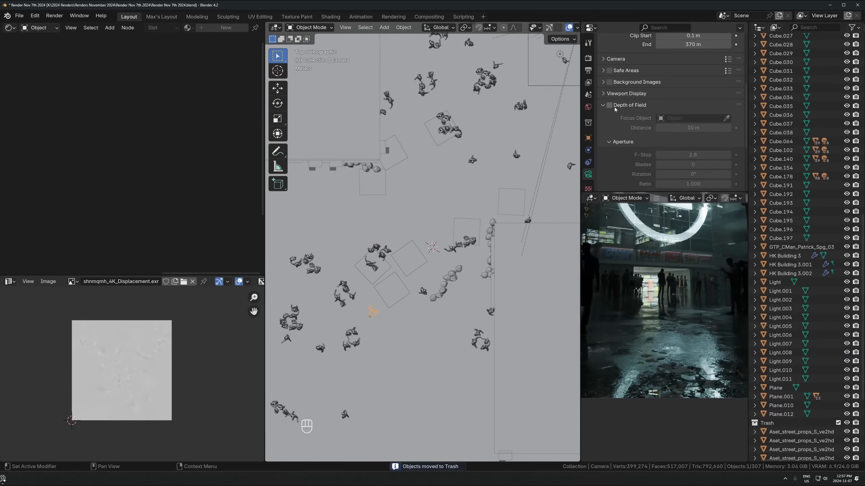
{"action": "key", "text": "shift+d"}
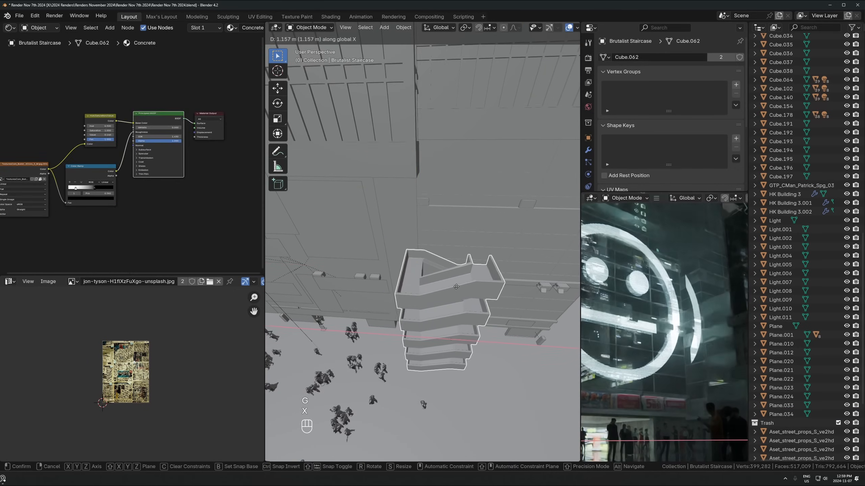
Step: Slide the Brutalist Staircase along the X axis of the building facade
{"action": "key", "text": "ctrl+s"}
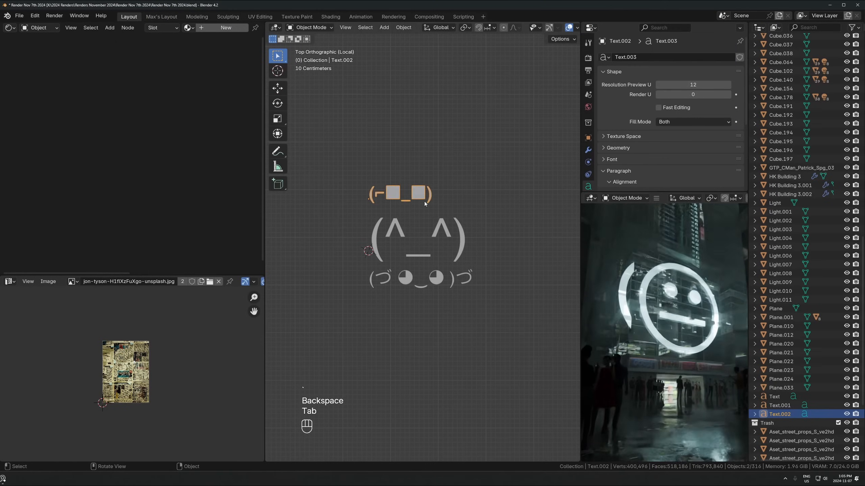
Step: Switch the kaomoji text objects to the Consolas Regular font and duplicate the faces
{"action": "key", "text": "Tab"}
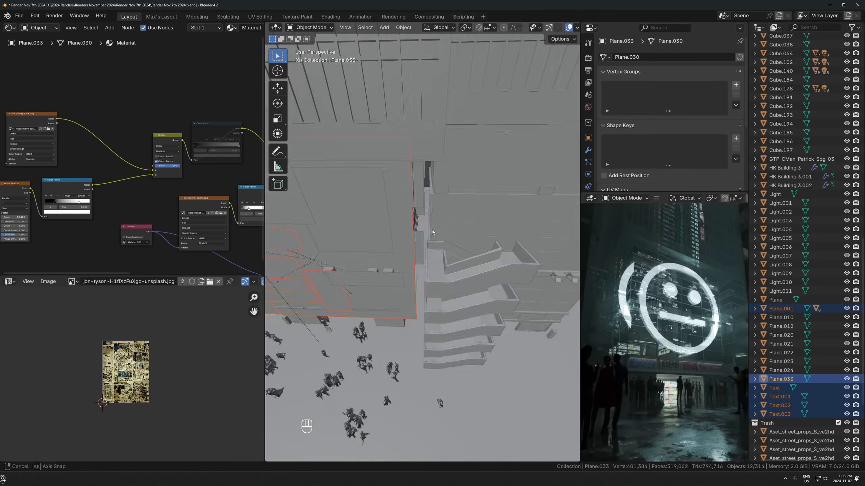
{"action": "key", "text": "Tab"}
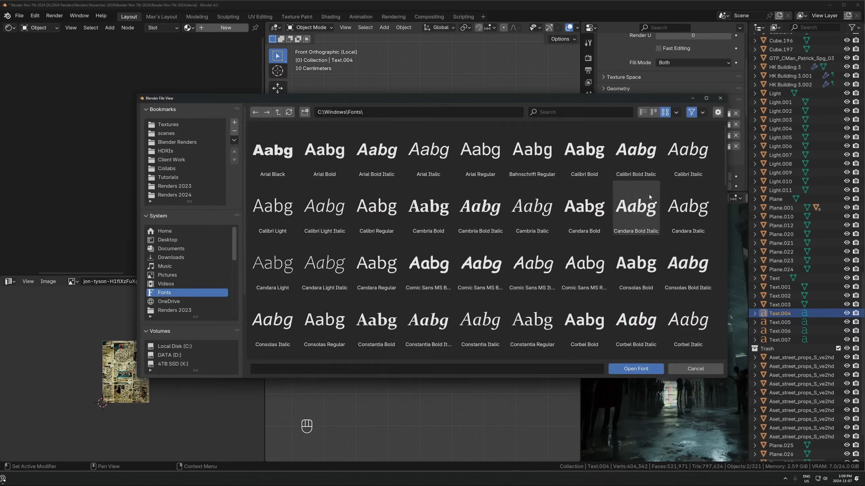
{"action": "left_click", "coordinate": [271, 207]}
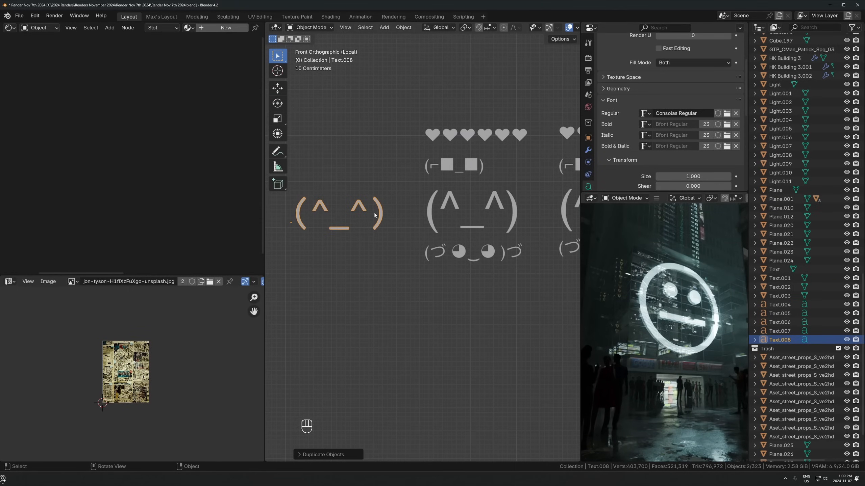
{"action": "left_click", "coordinate": [727, 113]}
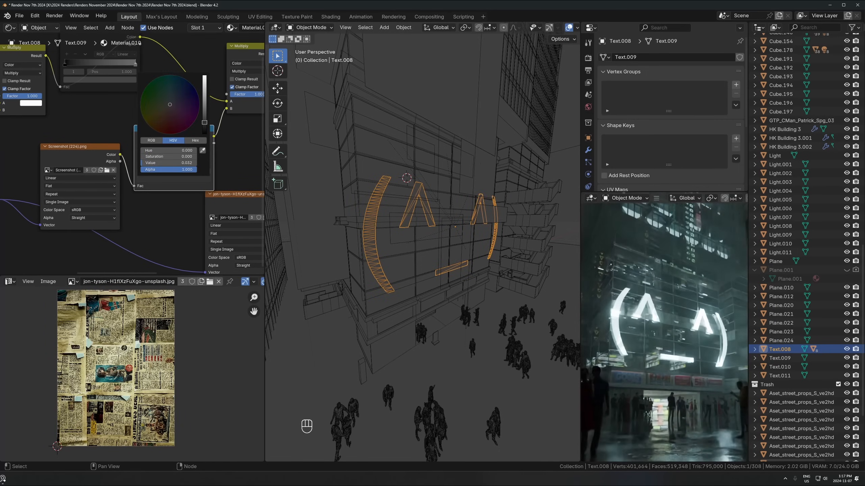
Step: Mount the kaomoji text on the tower, scale up their UVs, and add an RGB Curves node
{"action": "left_click_drag", "start_coordinate": [205, 127], "coordinate": [204, 110]}
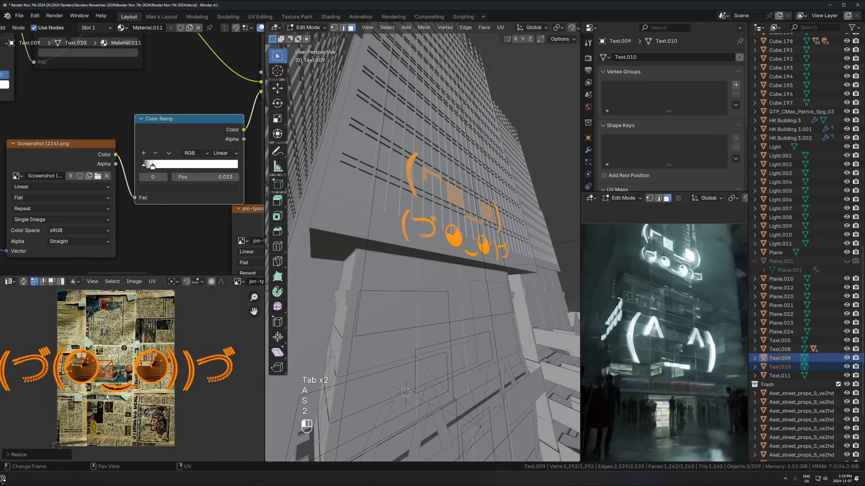
{"action": "key", "text": "Tab"}
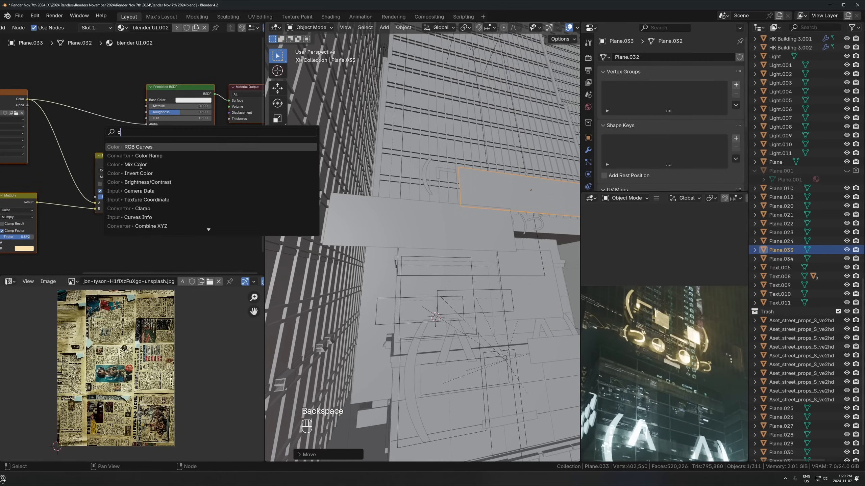
{"action": "left_click", "coordinate": [148, 156]}
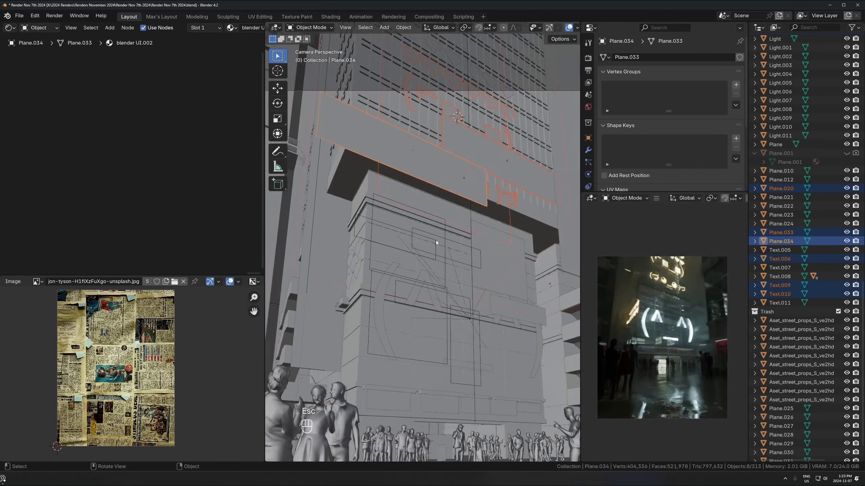
Step: Lower each kaomoji face sign along global Z to a new facade height
{"action": "key", "text": "s"}
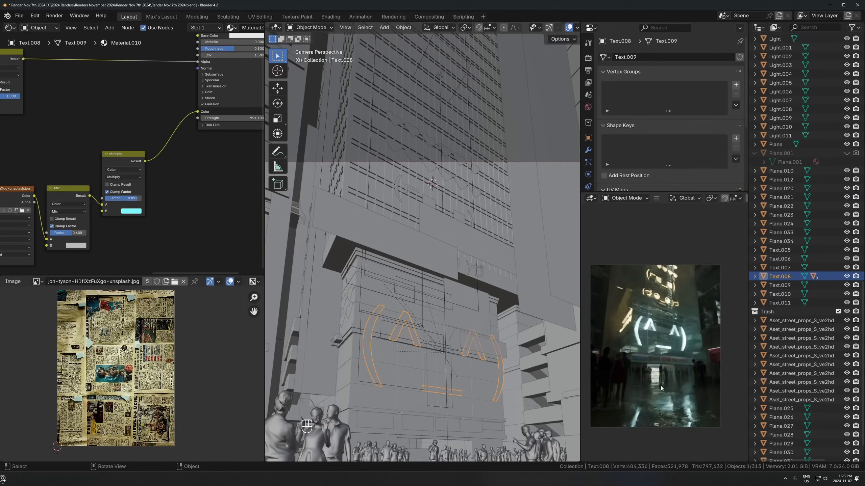
{"action": "key", "text": "g"}
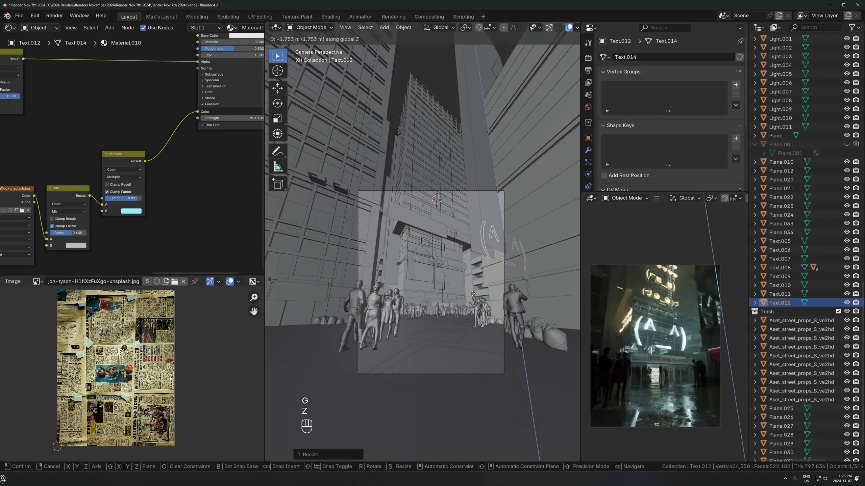
{"action": "left_click", "coordinate": [440, 220]}
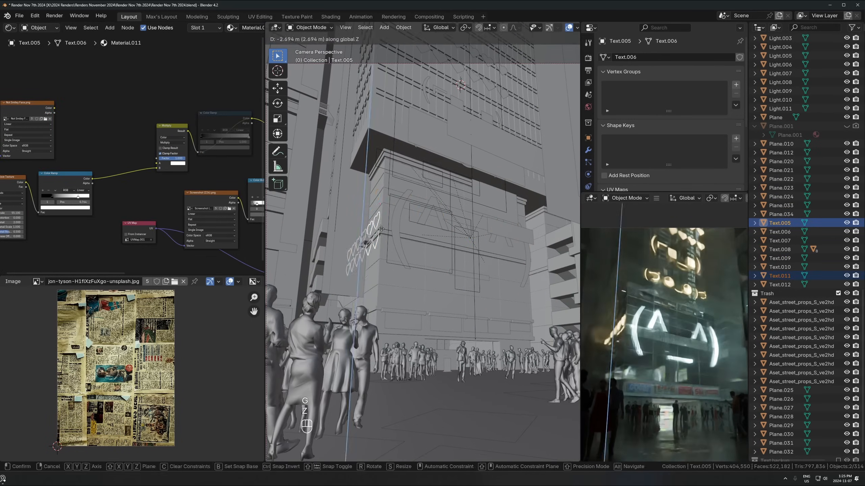
{"action": "key", "text": "shift+d"}
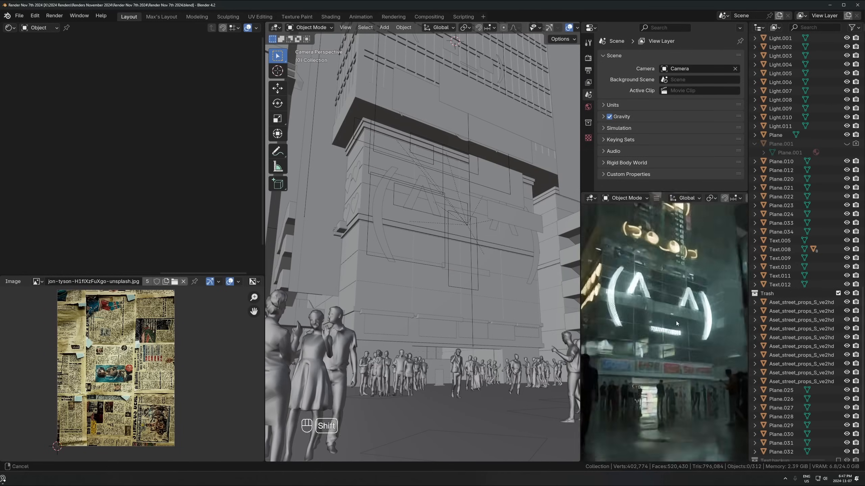
Step: Move the extra lights into a new Extra lighting collection and tint the upper signs pink
{"action": "key", "text": "m"}
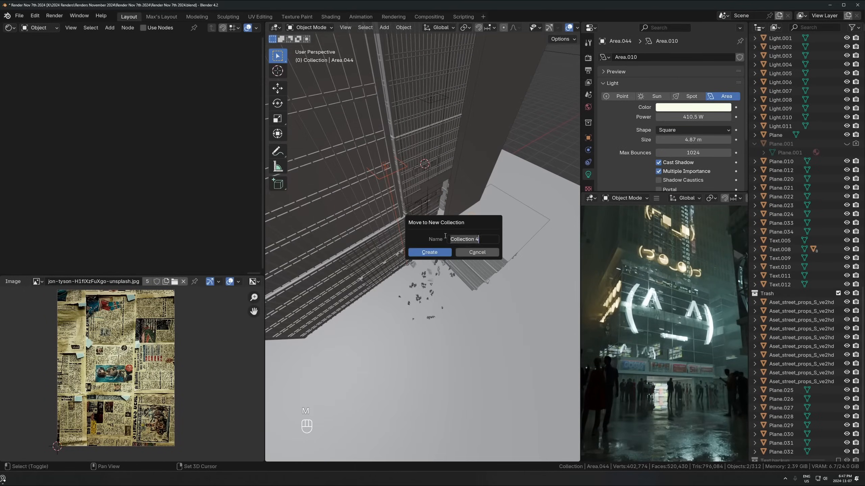
{"action": "left_click", "coordinate": [429, 252]}
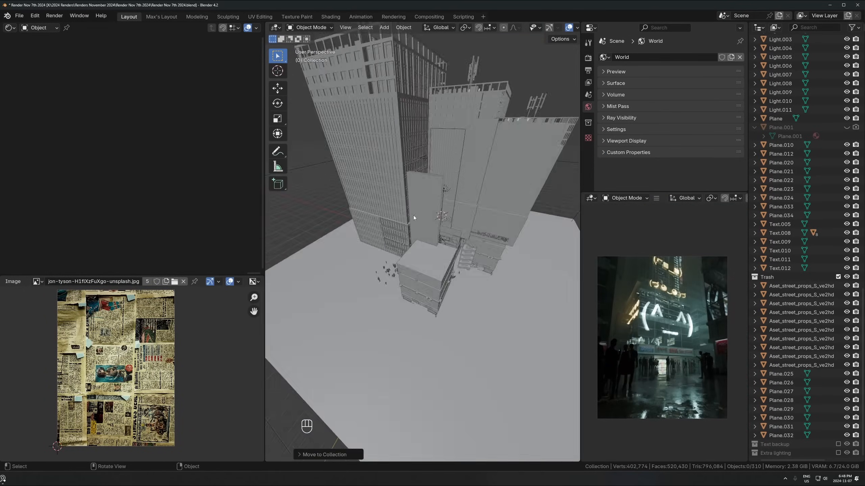
{"action": "left_click", "coordinate": [779, 233]}
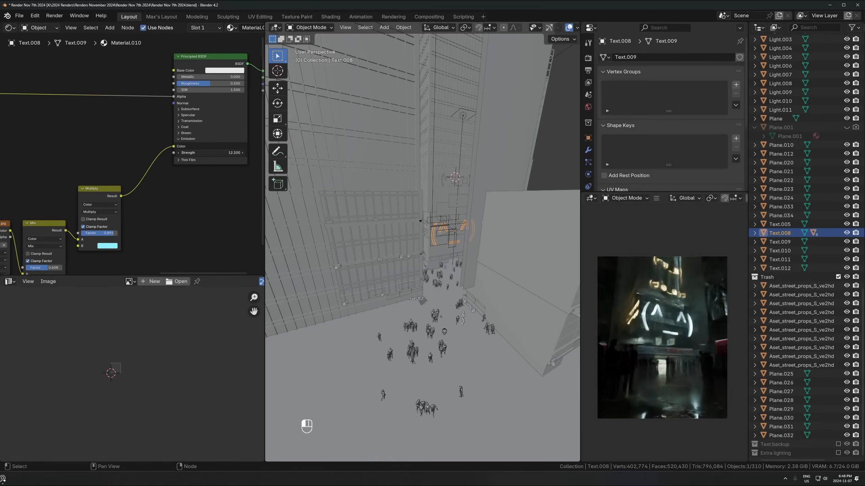
{"action": "key", "text": "s"}
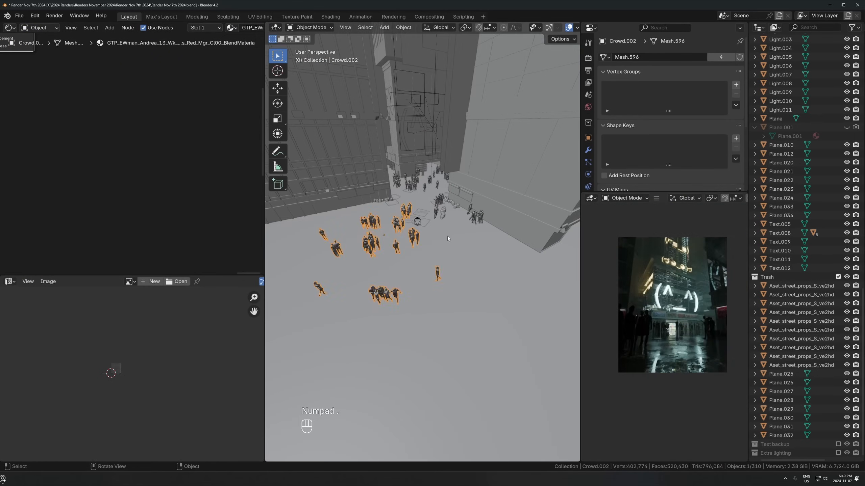
{"action": "key", "text": "r"}
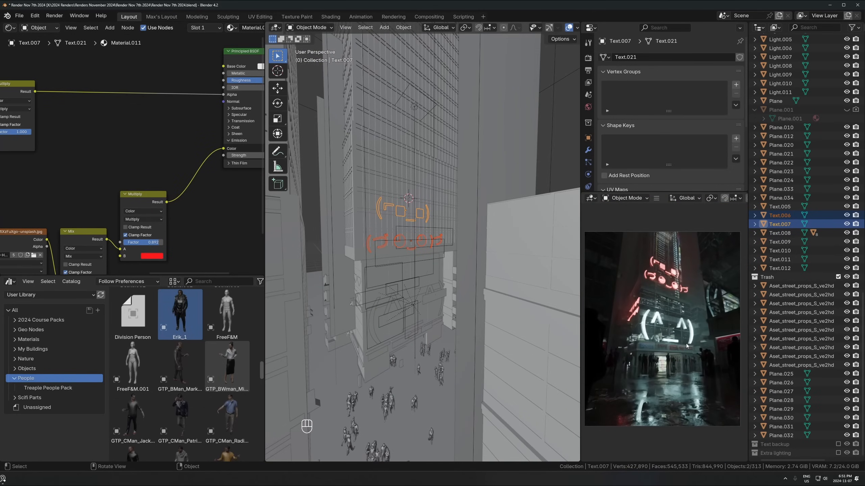
Step: Reposition a sign, add a linked copy, and slide the backing plane at constant height
{"action": "key", "text": "r"}
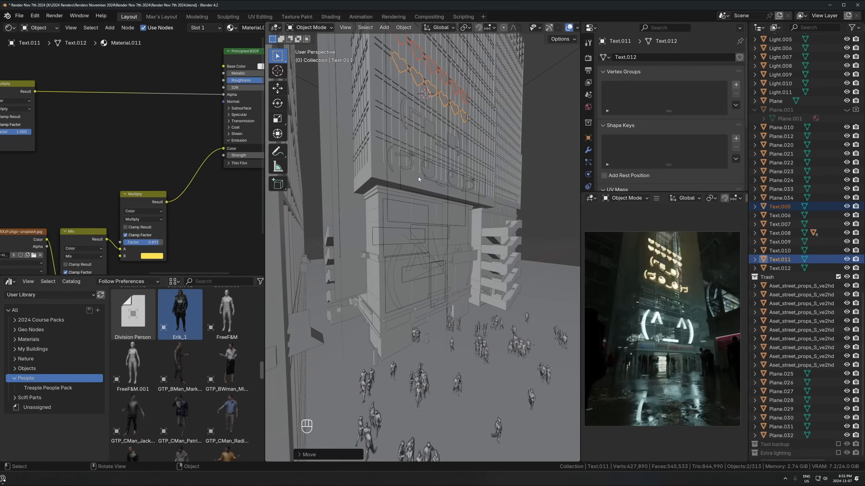
{"action": "key", "text": "shift+d"}
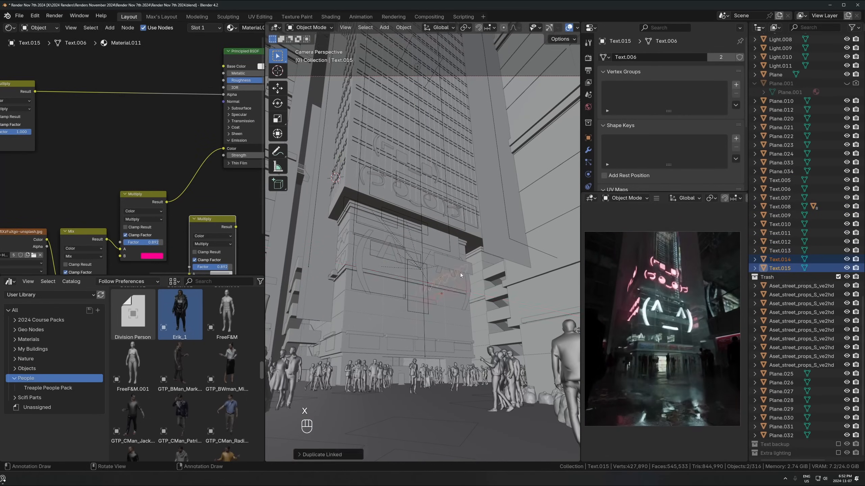
{"action": "key", "text": "g"}
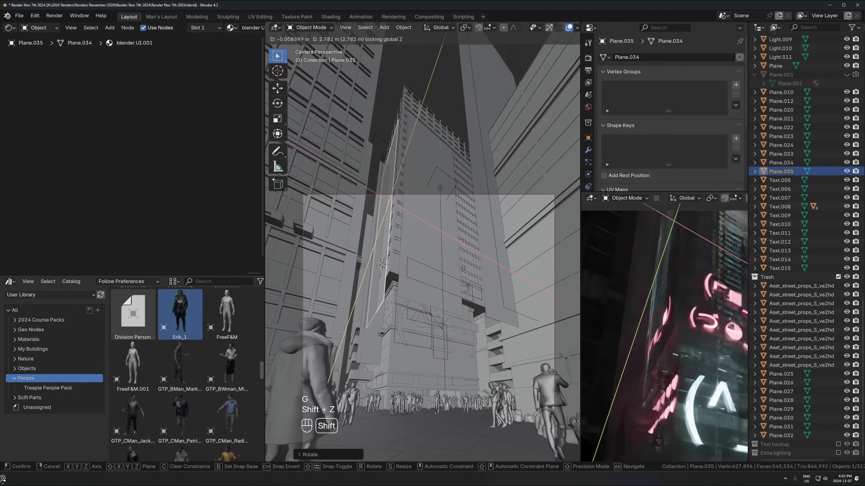
{"action": "key", "text": "ctrl+z"}
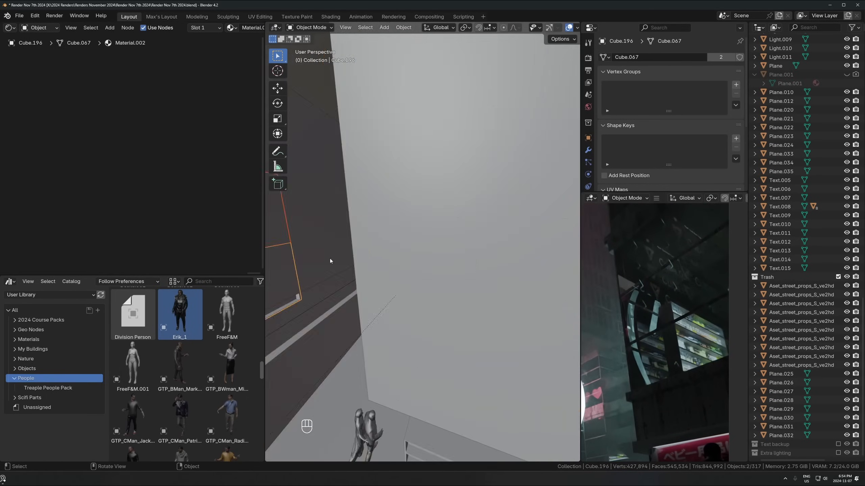
Step: Slide the duplicated heart column along the tower and adjust the new plane and neighbouring building
{"action": "key", "text": "ctrl+z"}
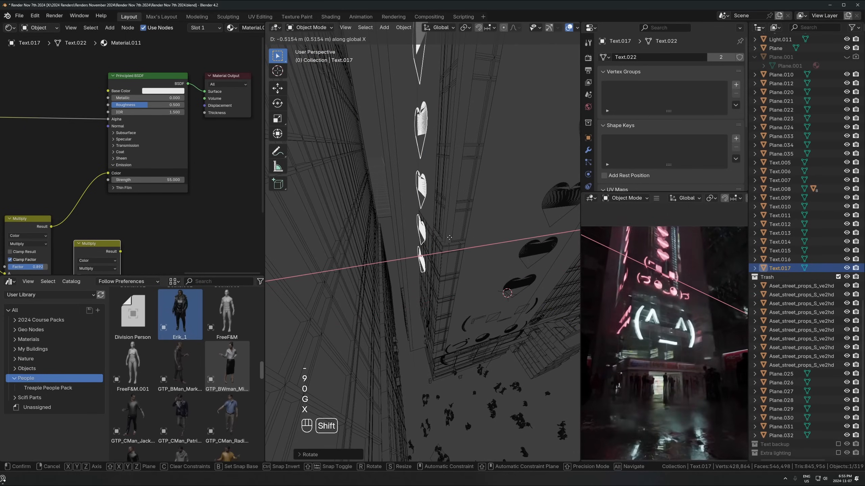
{"action": "key", "text": "ctrl+z"}
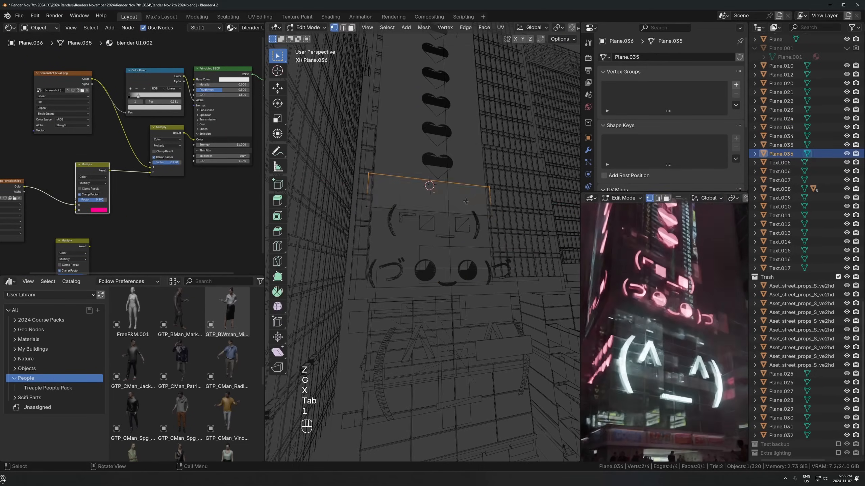
{"action": "key", "text": "g"}
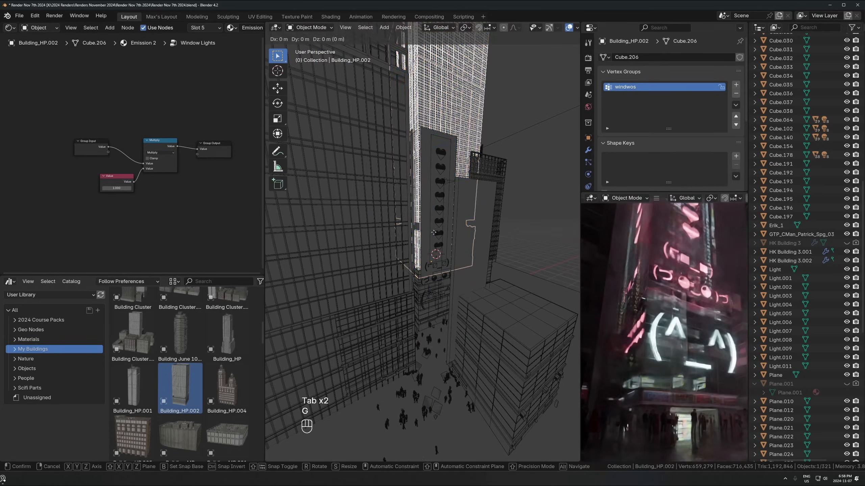
{"action": "key", "text": "Shift+Z"}
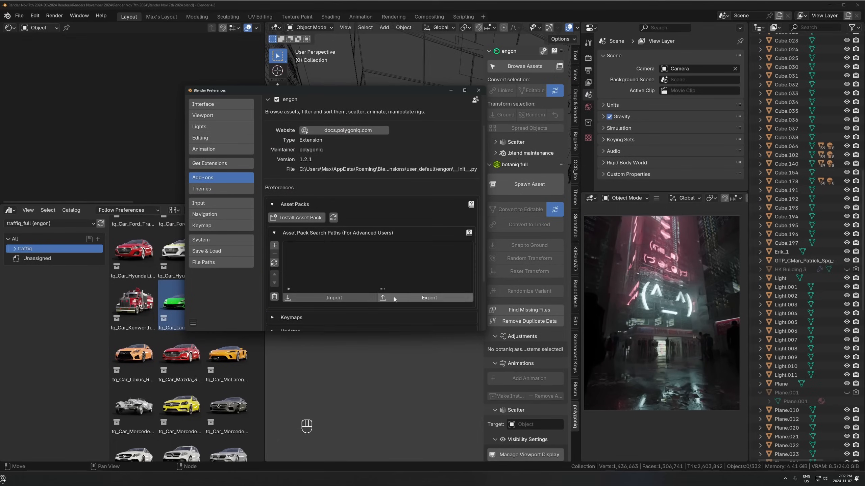
Step: Install traffiq_full-2.1.0.paq from D:\Blender Renders\Addons as an engon asset pack
{"action": "left_click", "coordinate": [333, 298]}
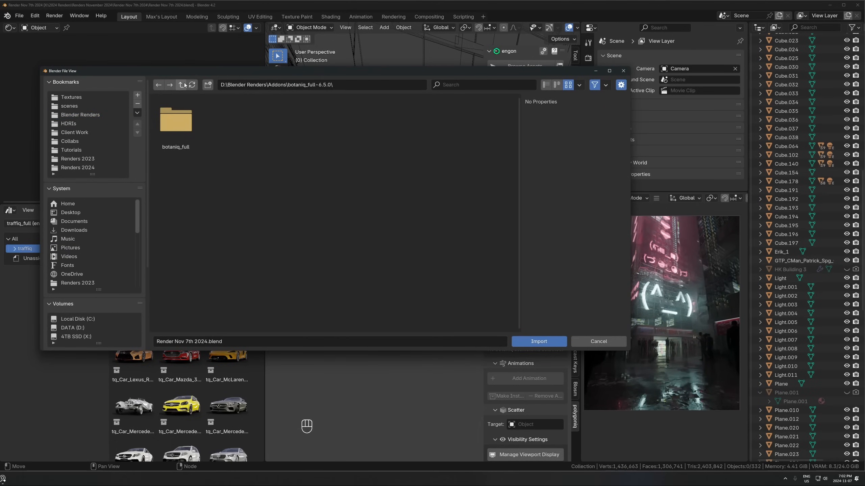
{"action": "left_click", "coordinate": [181, 84]}
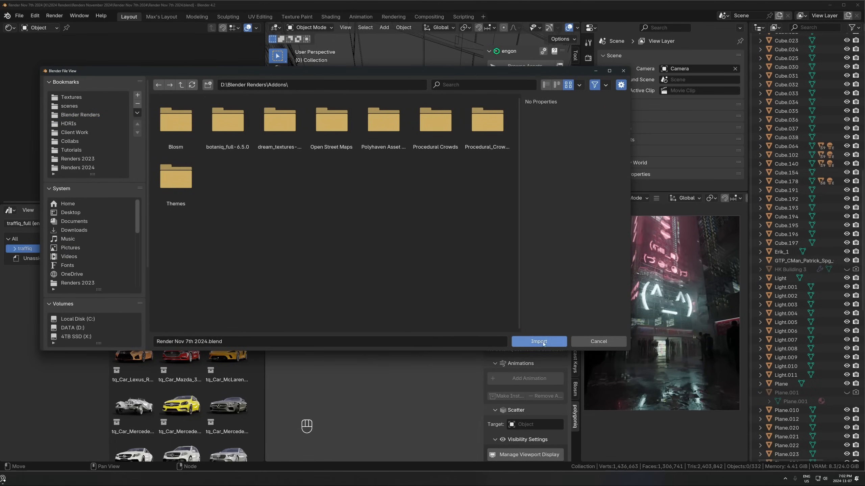
{"action": "left_click", "coordinate": [538, 341]}
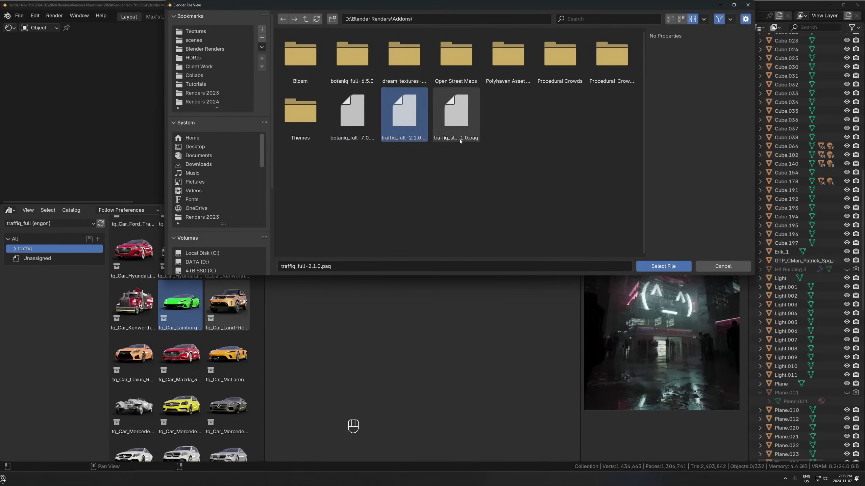
{"action": "left_click", "coordinate": [662, 266]}
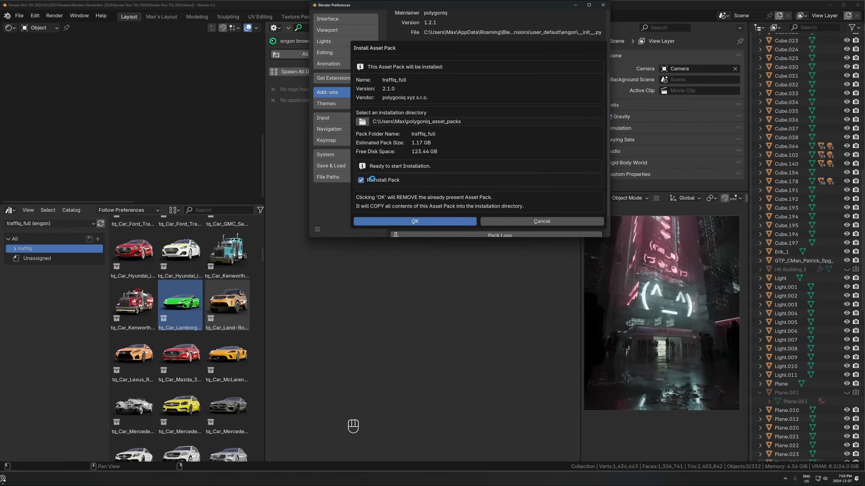
{"action": "left_click", "coordinate": [414, 222]}
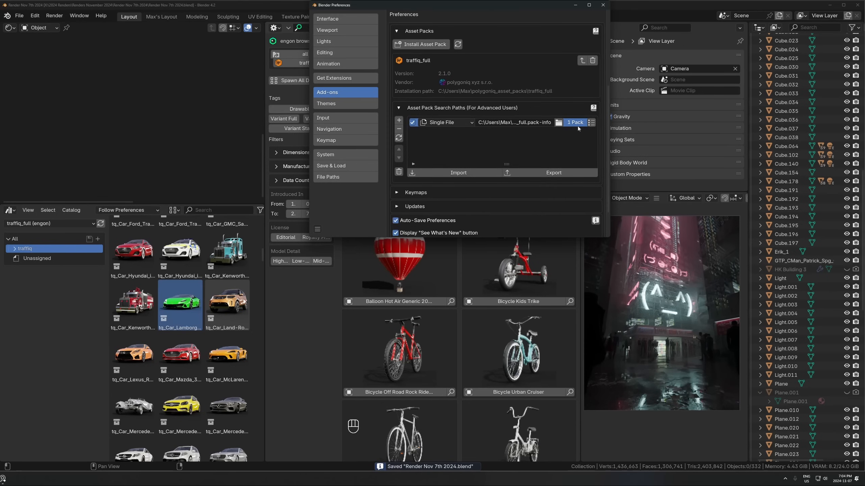
{"action": "left_click", "coordinate": [602, 5]}
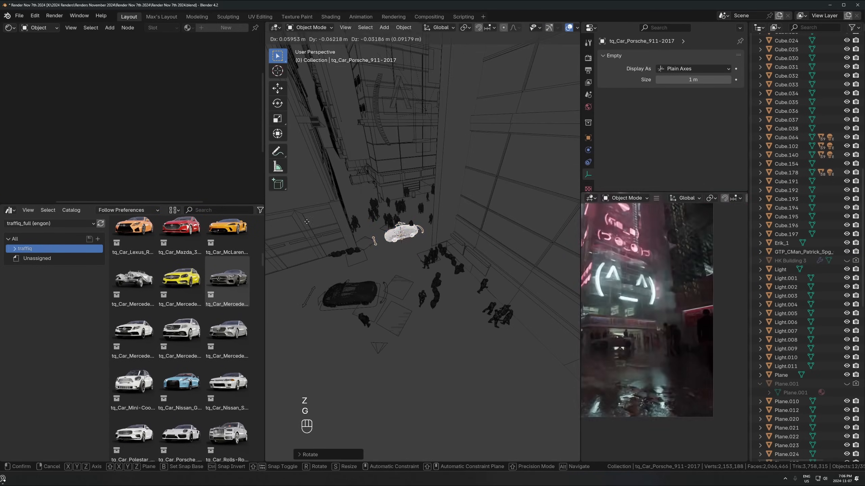
Step: Place the Porsche, view through the camera, and add a traffiq trash bin to the street
{"action": "key", "text": "Escape"}
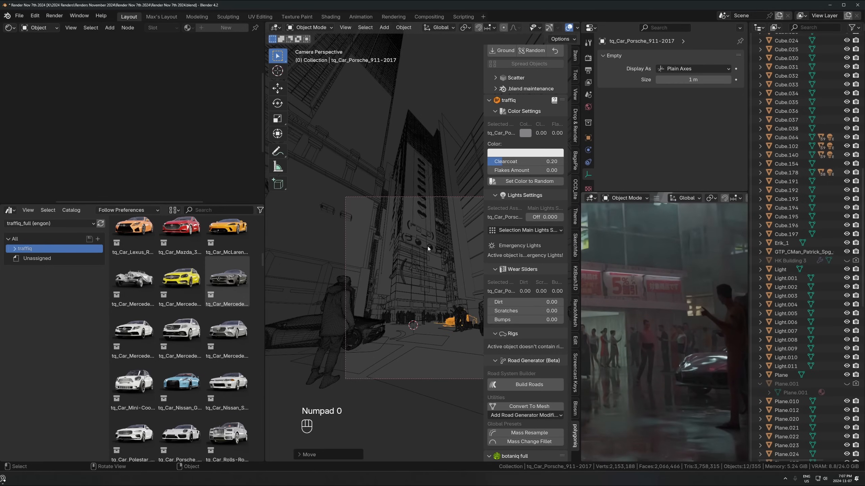
{"action": "key", "text": "r"}
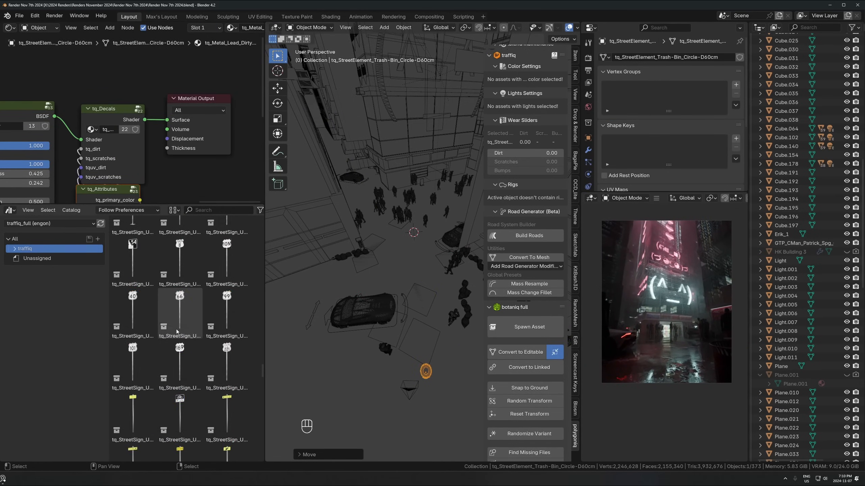
{"action": "left_click", "coordinate": [49, 223]}
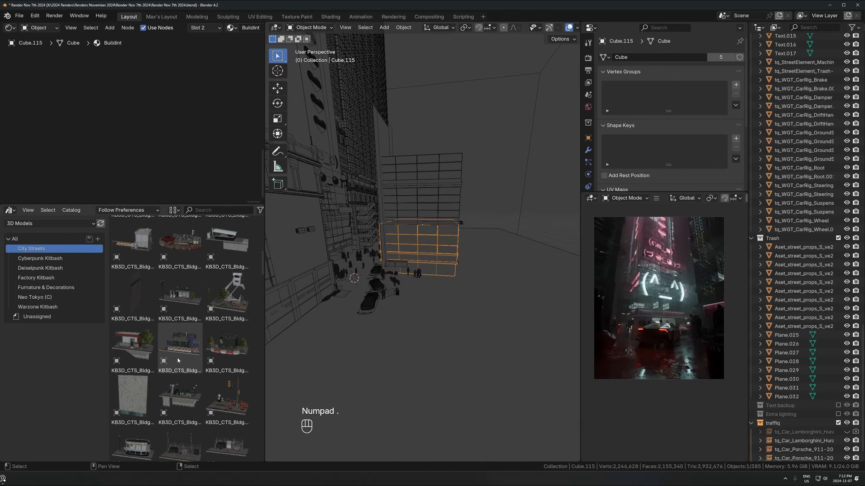
Step: Set the Lamborghini Huracan's main lights status to Low-Beam in traffiq Lights Settings
{"action": "scroll", "scroll_direction": "down", "scroll_amount": 3}
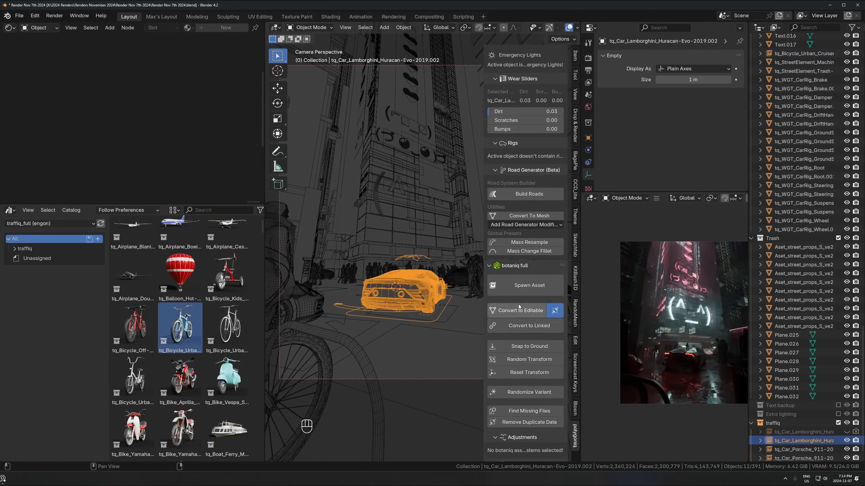
{"action": "left_click", "coordinate": [518, 226]}
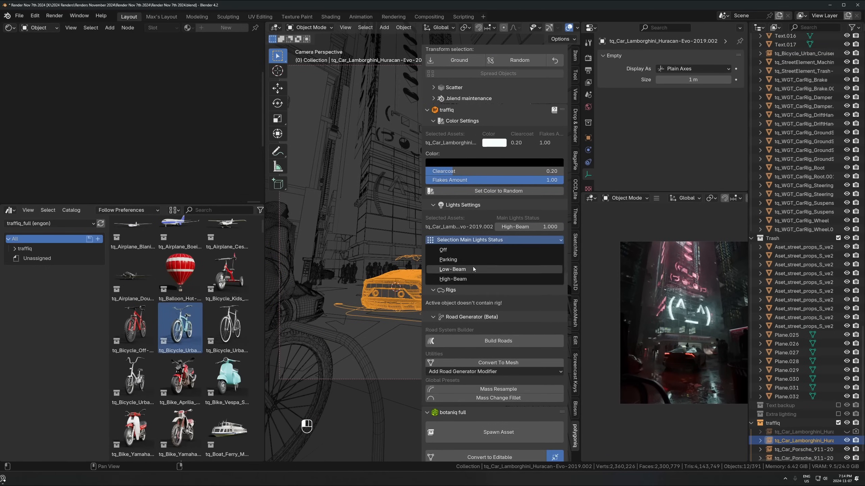
{"action": "left_click", "coordinate": [452, 269]}
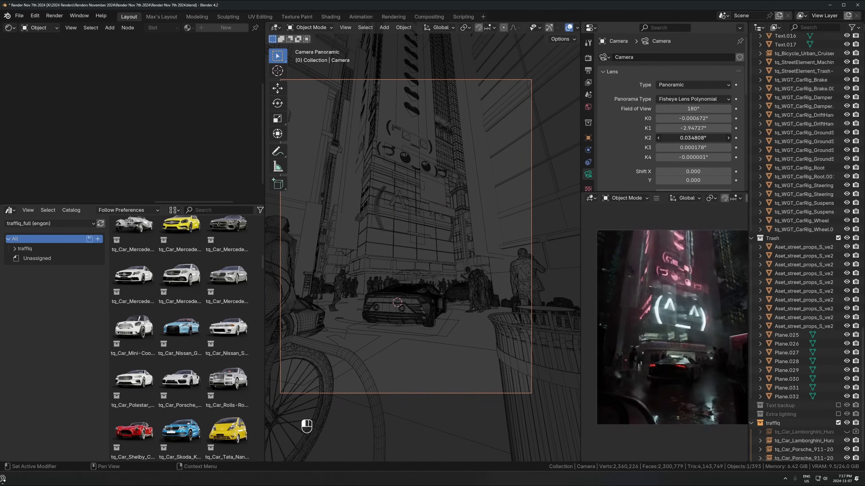
Step: Tweak the fisheye polynomial K values, render the neon street, and return to the scene
{"action": "scroll", "scroll_direction": "down", "scroll_amount": 3}
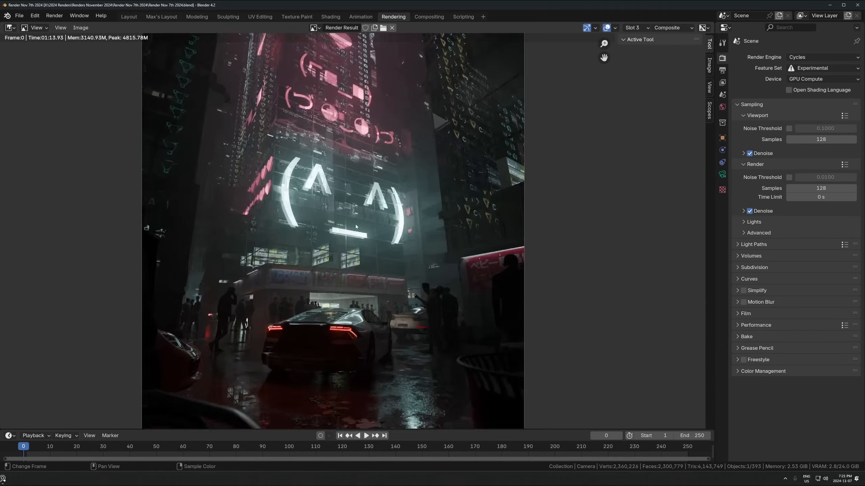
{"action": "left_click", "coordinate": [128, 17]}
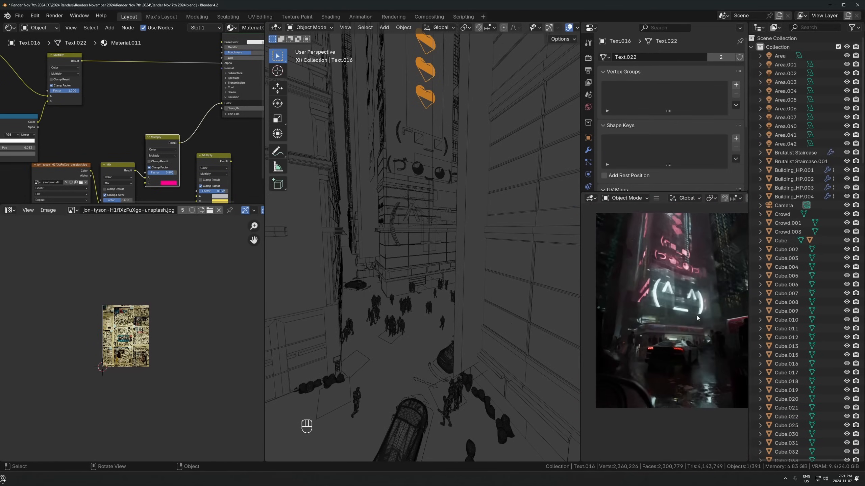
Step: Place Scifi Parts wire assets, duplicate and position several cables on the tower, and save
{"action": "left_click", "coordinate": [163, 184]}
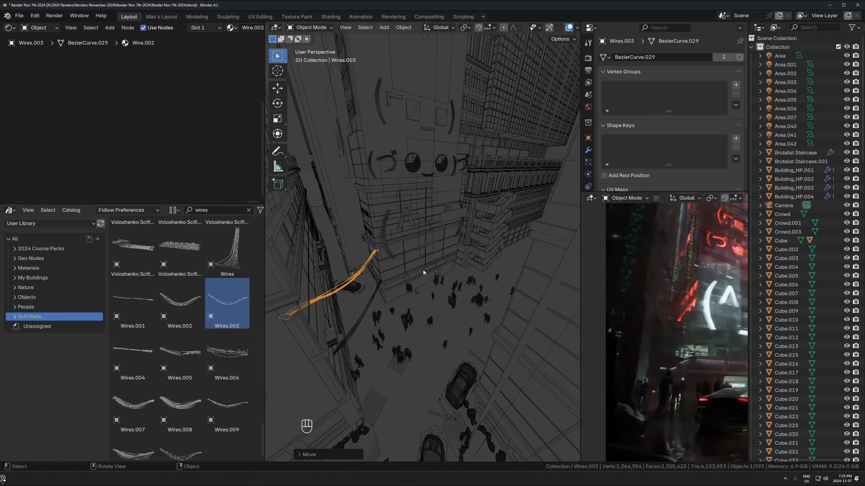
{"action": "key", "text": "Alt+D"}
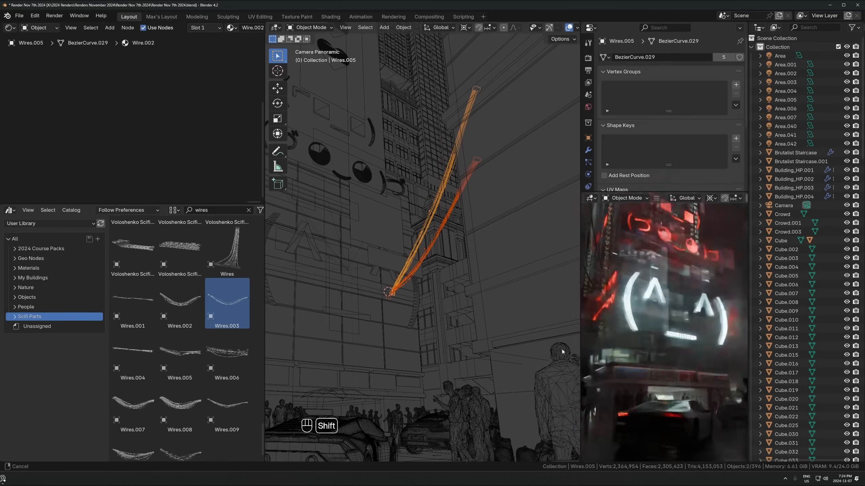
{"action": "key", "text": "g"}
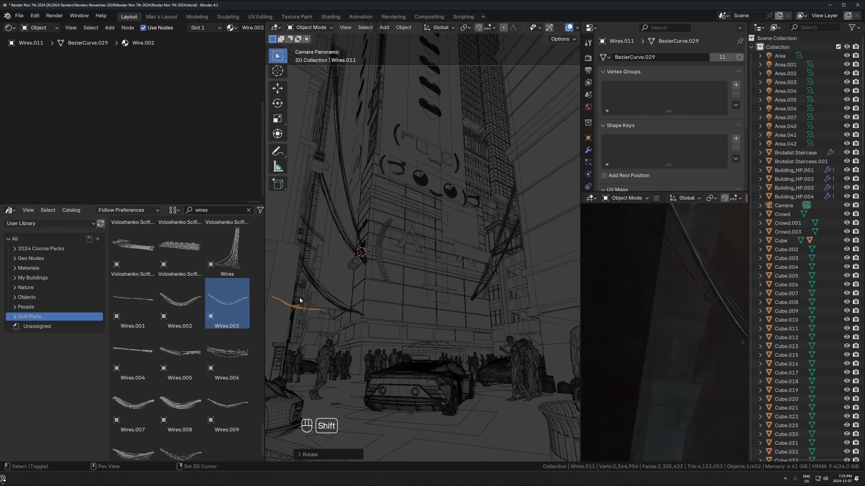
{"action": "key", "text": "g"}
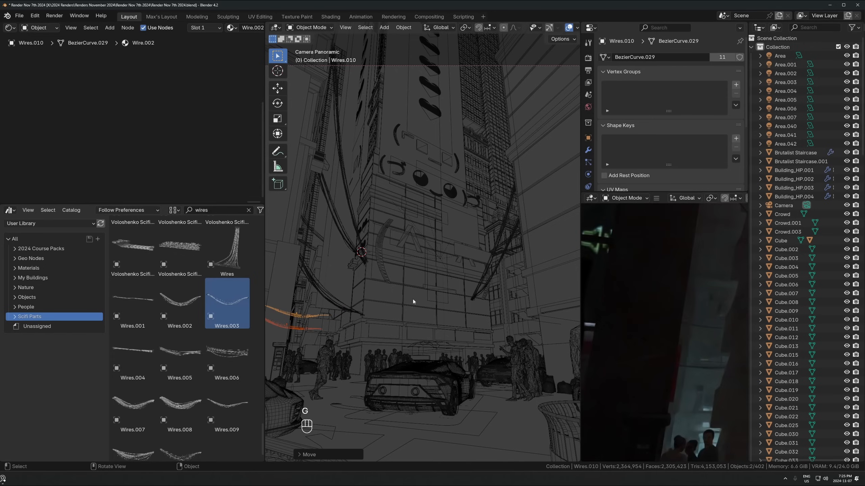
{"action": "key", "text": "ctrl+s"}
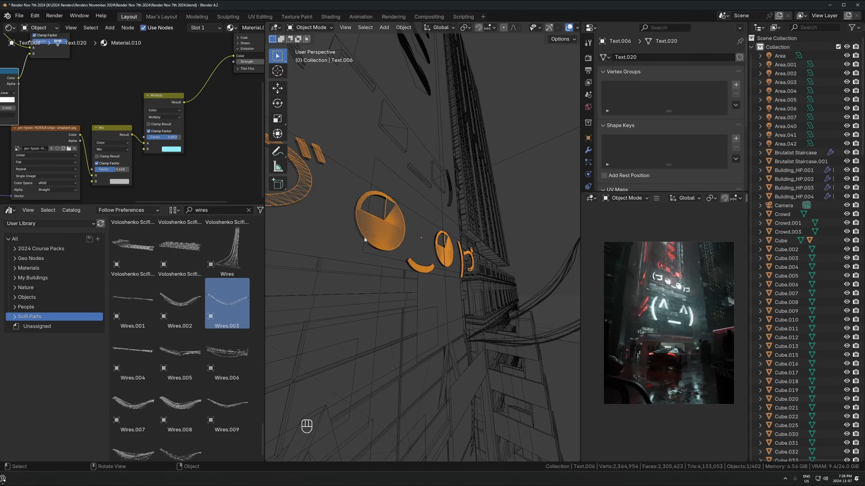
Step: Move the Brutalist Staircase.001 object to a new spot on the building
{"action": "key", "text": "ctrl+l"}
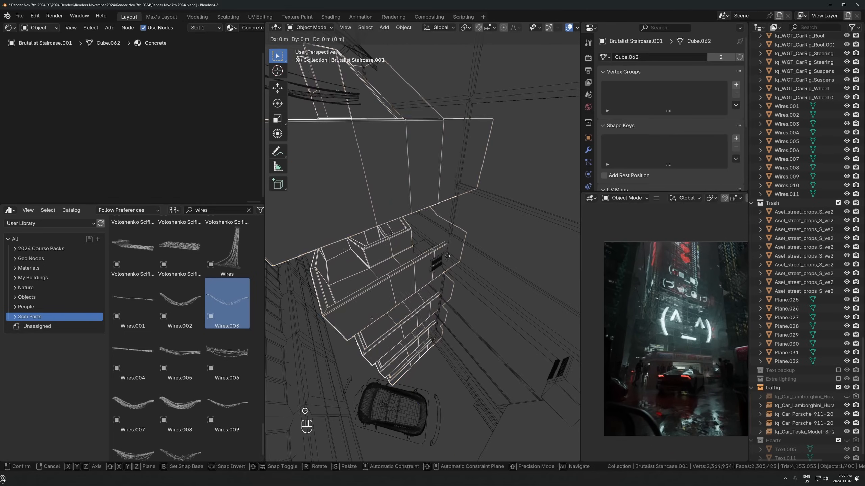
{"action": "mouse_move", "coordinate": [440, 269]}
{"action": "type", "text": "pipe"}
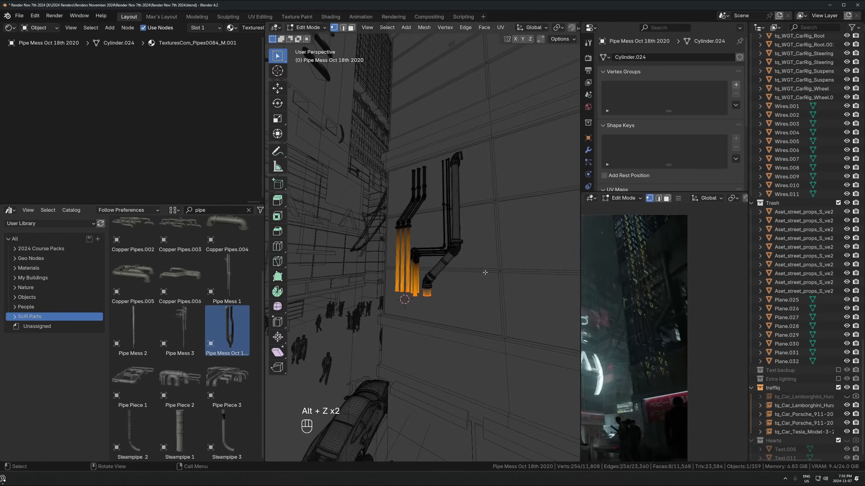
Step: Add Pipe Mess to the wall, linked-duplicate it across, and rotate the pedestrian figure
{"action": "key", "text": "g"}
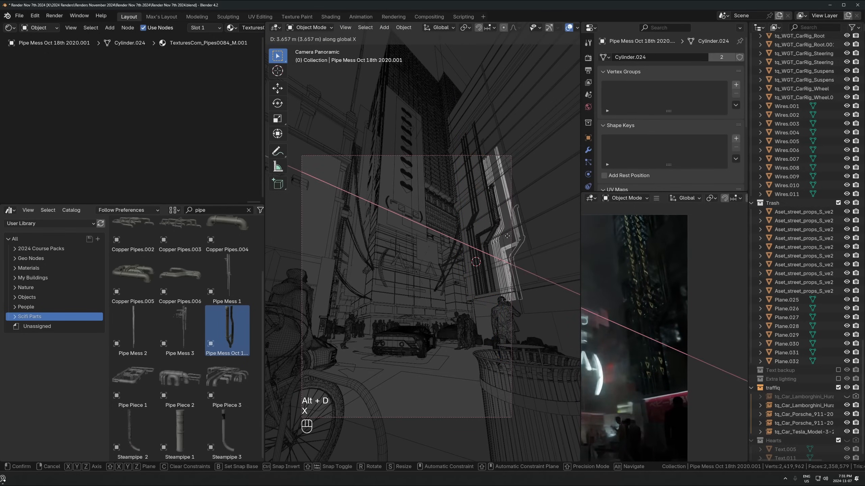
{"action": "key", "text": "g"}
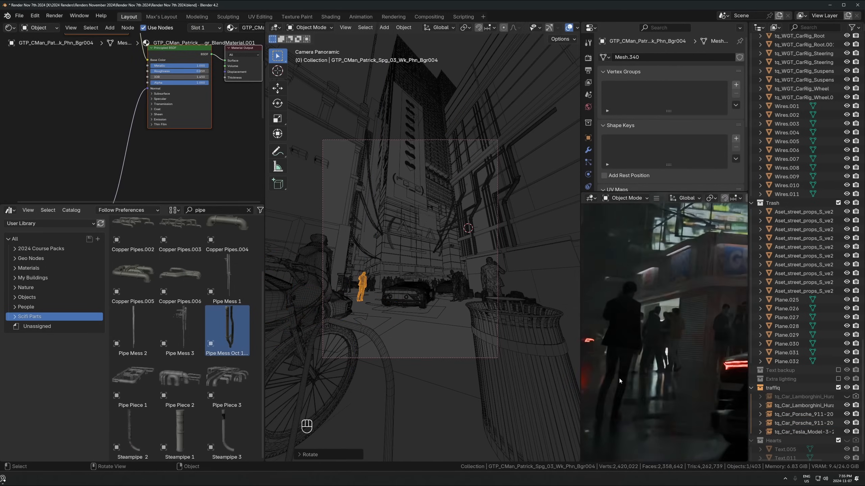
{"action": "key", "text": "g"}
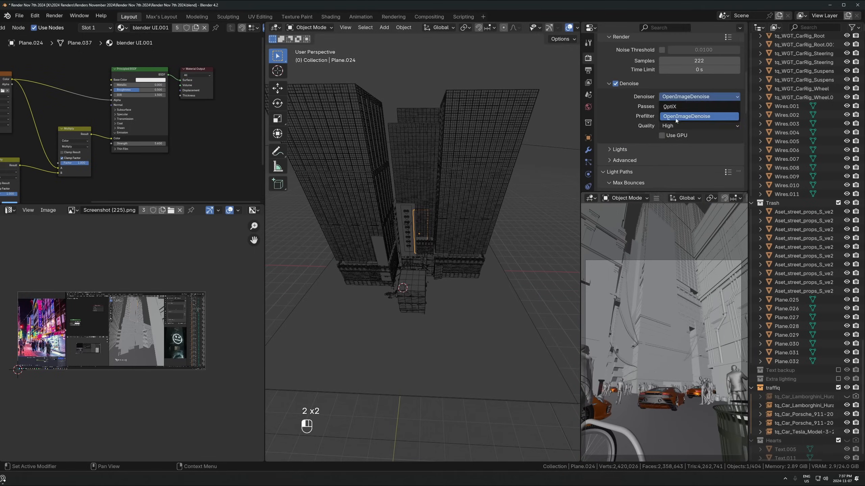
Step: Switch the denoiser to OpenImageDenoise, save, and slide and tilt two hanging cables
{"action": "left_click", "coordinate": [393, 16]}
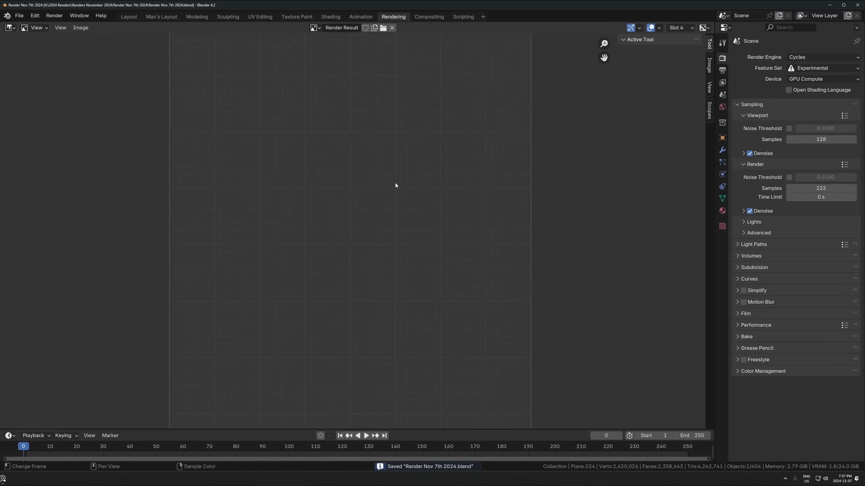
{"action": "left_click", "coordinate": [54, 15]}
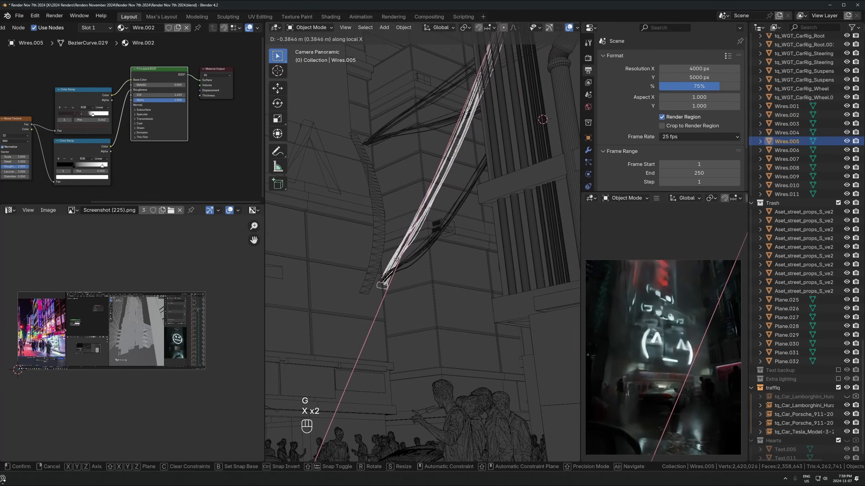
{"action": "key", "text": "z"}
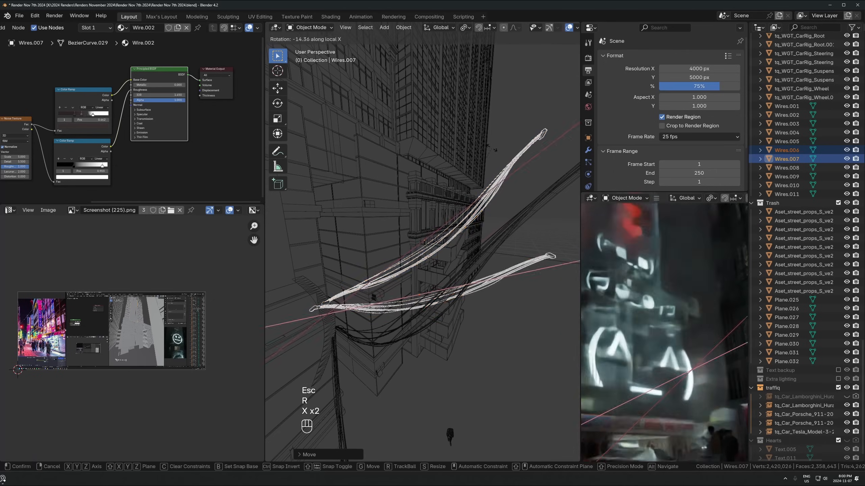
{"action": "key", "text": "Shift+Z"}
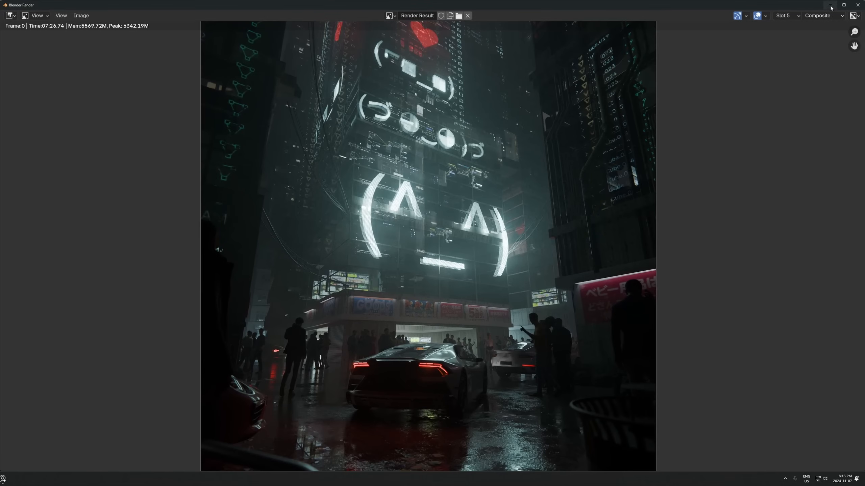
Step: Save the mist pass as 'Render Nov 7th 2024 mist.png' in the render folder
{"action": "left_click", "coordinate": [80, 28]}
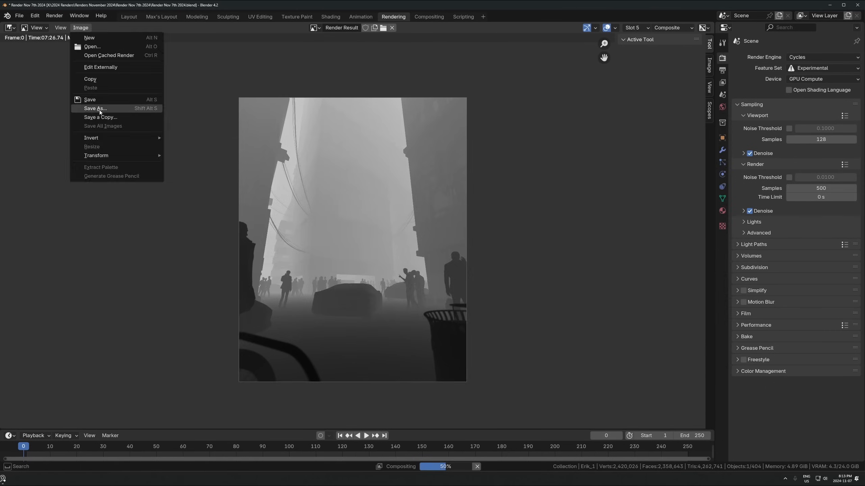
{"action": "left_click", "coordinate": [94, 108]}
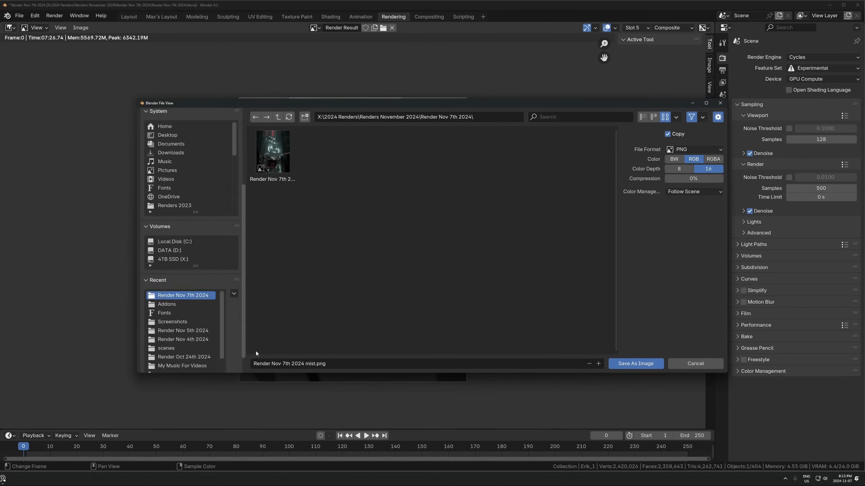
{"action": "left_click", "coordinate": [635, 364]}
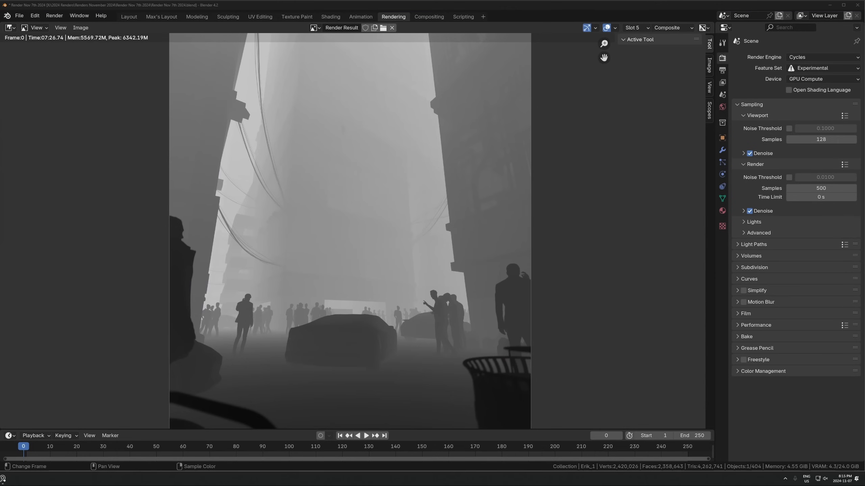
{"action": "left_click", "coordinate": [128, 17]}
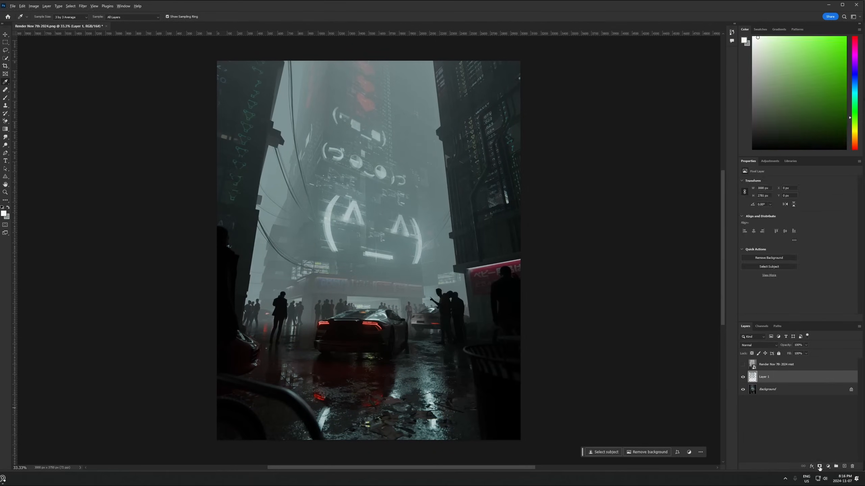
Step: Add a mask to the render layer and save as a maximum-compatibility Photoshop document
{"action": "left_click", "coordinate": [821, 466]}
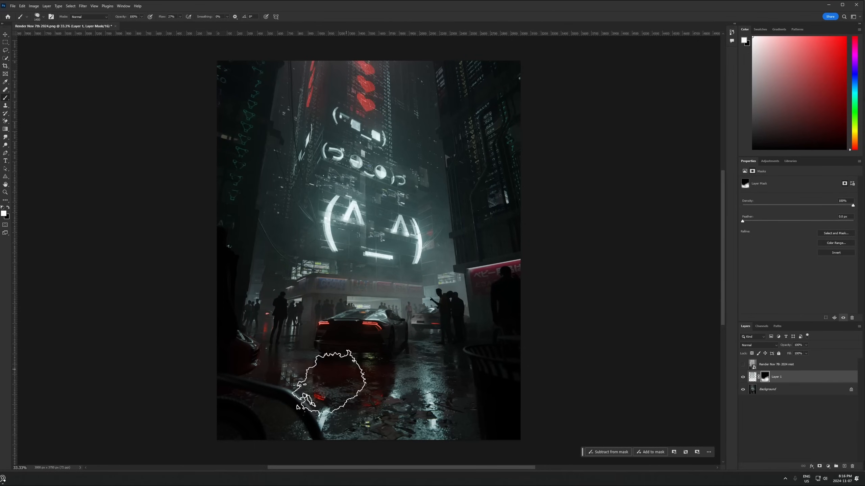
{"action": "key", "text": "ctrl+s"}
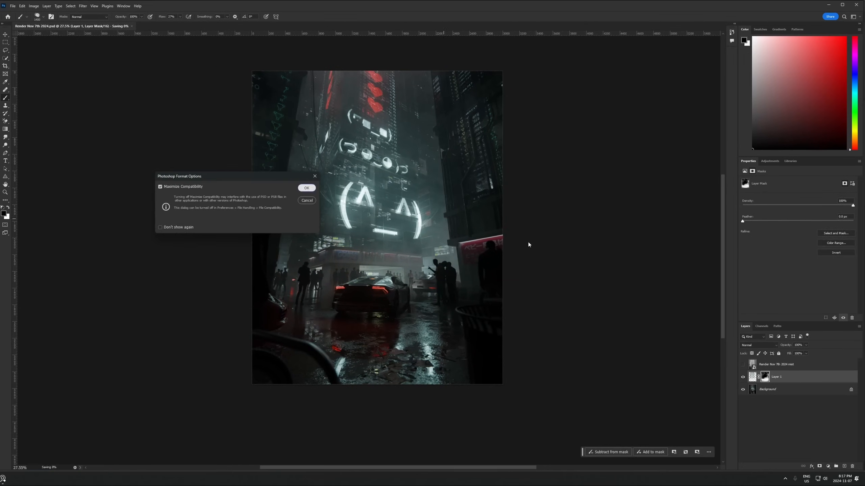
{"action": "left_click", "coordinate": [305, 187]}
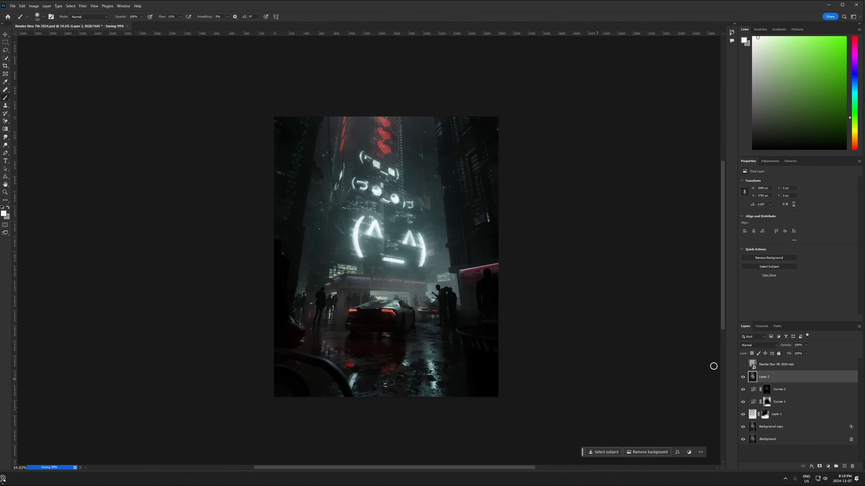
Step: Adjust the Curves 2 and Hue/Saturation 1 layers, then place the dust particles overlay
{"action": "left_click", "coordinate": [779, 389]}
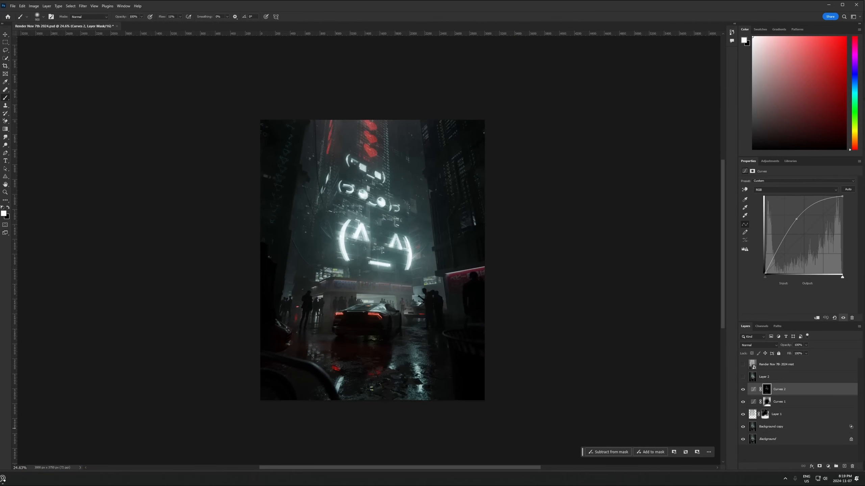
{"action": "left_click", "coordinate": [759, 345]}
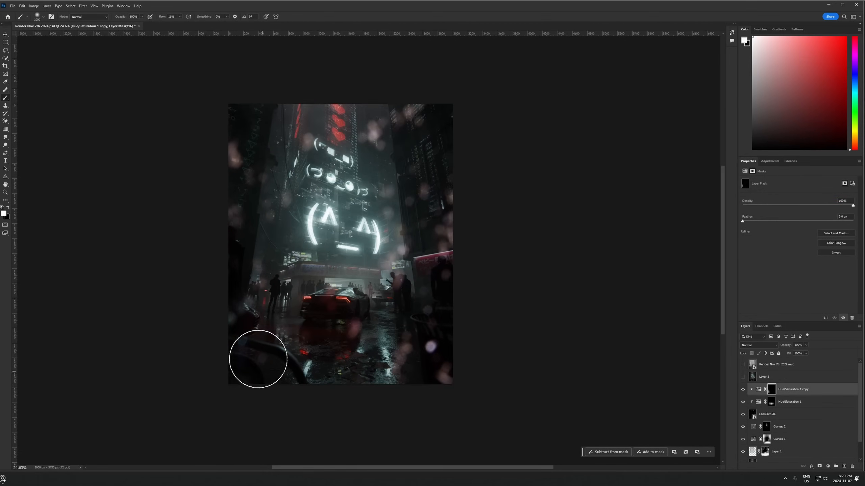
{"action": "left_click", "coordinate": [790, 401]}
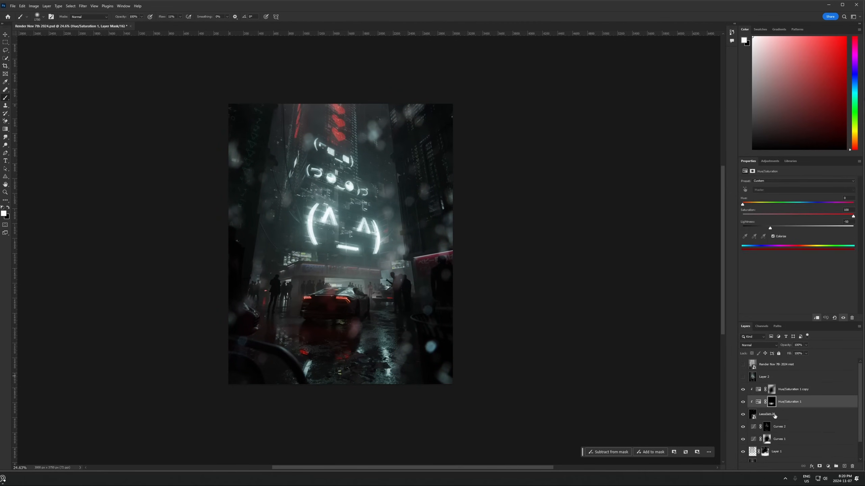
{"action": "left_click", "coordinate": [778, 414]}
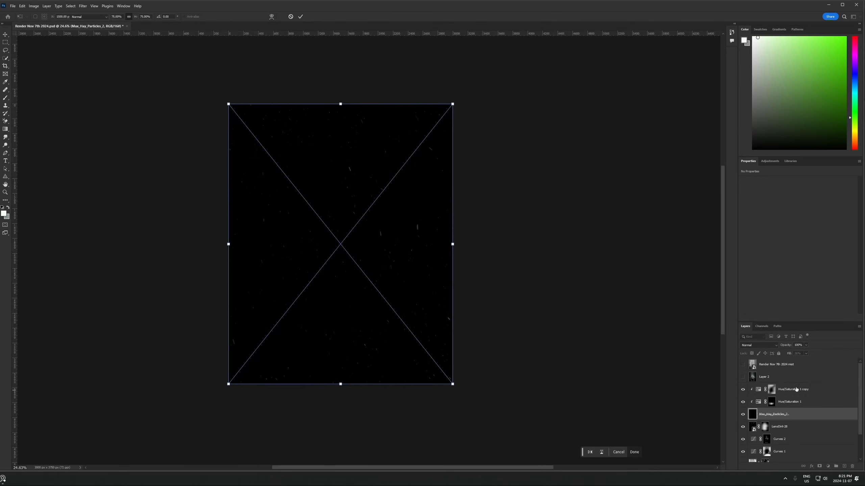
{"action": "left_click", "coordinate": [635, 452]}
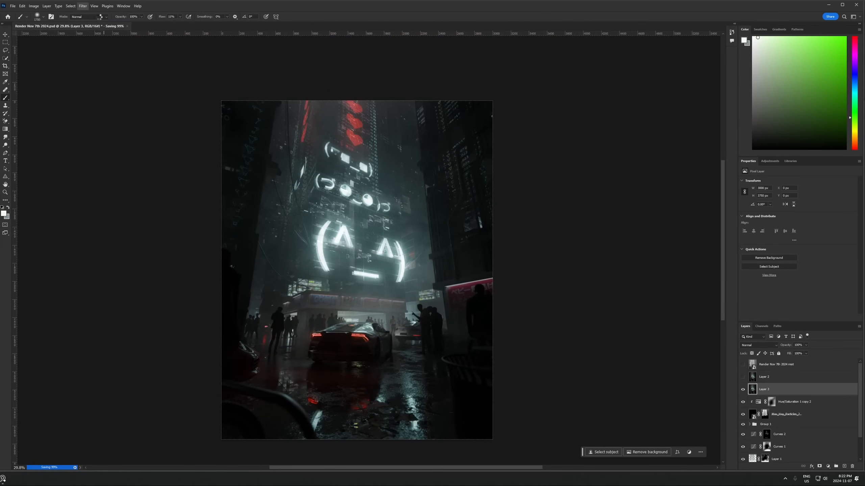
{"action": "left_click", "coordinate": [764, 389]}
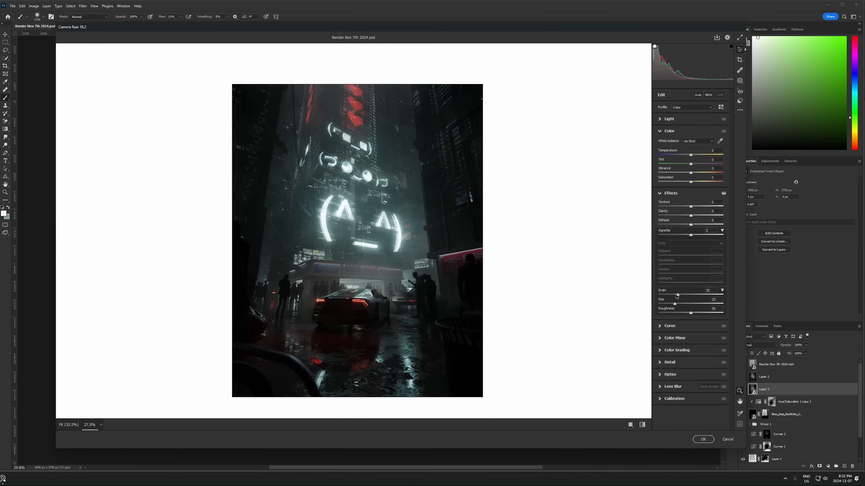
Step: Set the film grain amount and apply the Camera Raw clarity, vignette and teal grading
{"action": "left_click", "coordinate": [669, 118]}
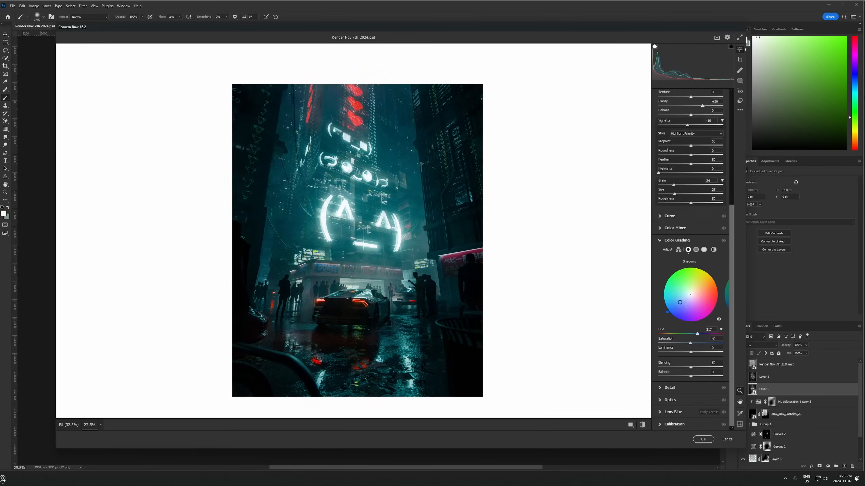
{"action": "left_click", "coordinate": [703, 250]}
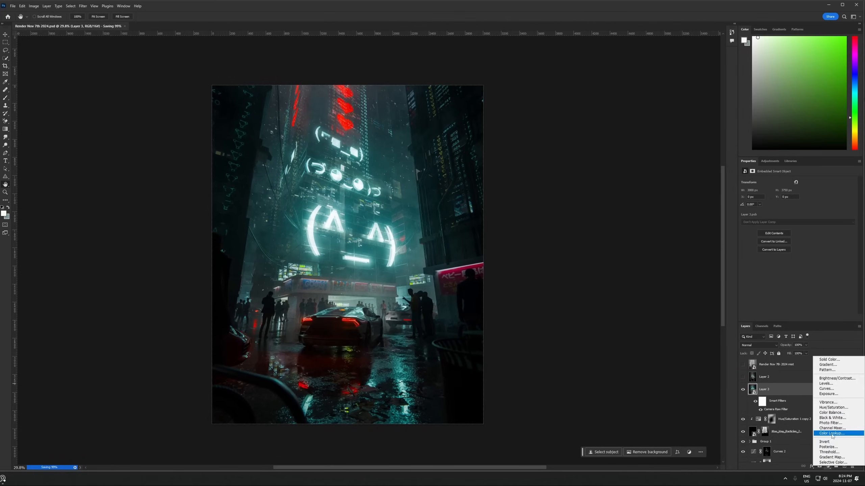
Step: Add Color Lookup and Curves adjustment layers, then return to the Blender scene
{"action": "left_click", "coordinate": [832, 433]}
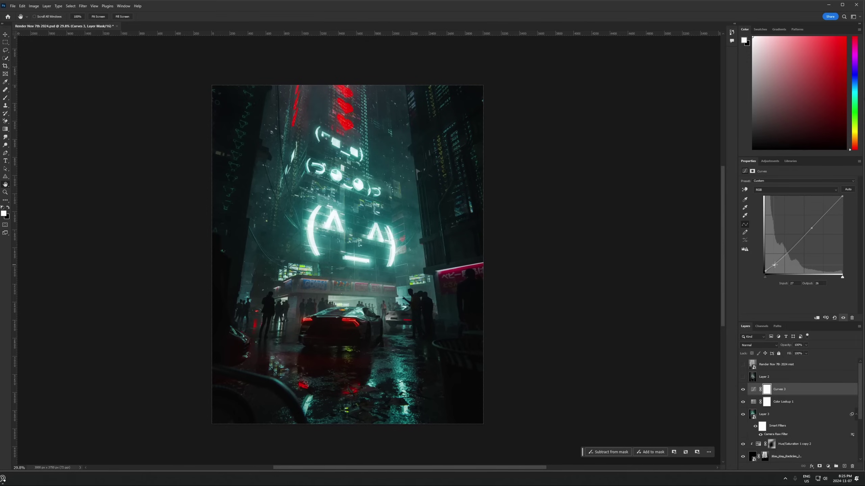
{"action": "left_click", "coordinate": [782, 401]}
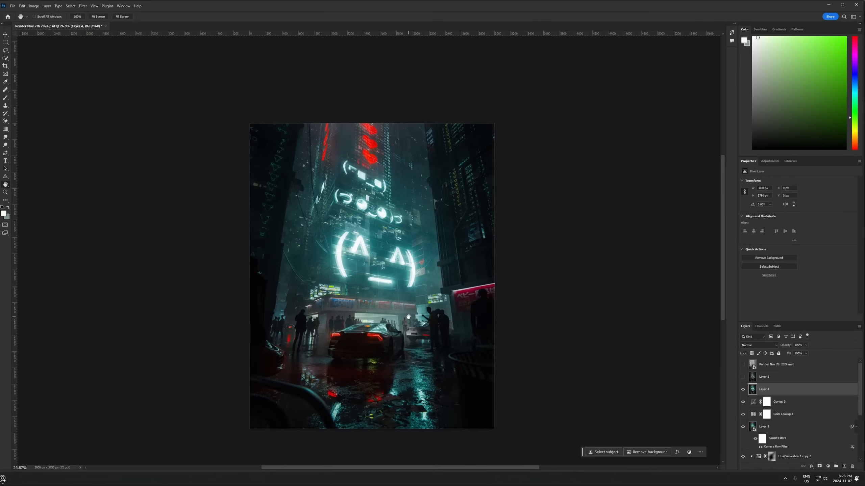
{"action": "left_click", "coordinate": [12, 6]}
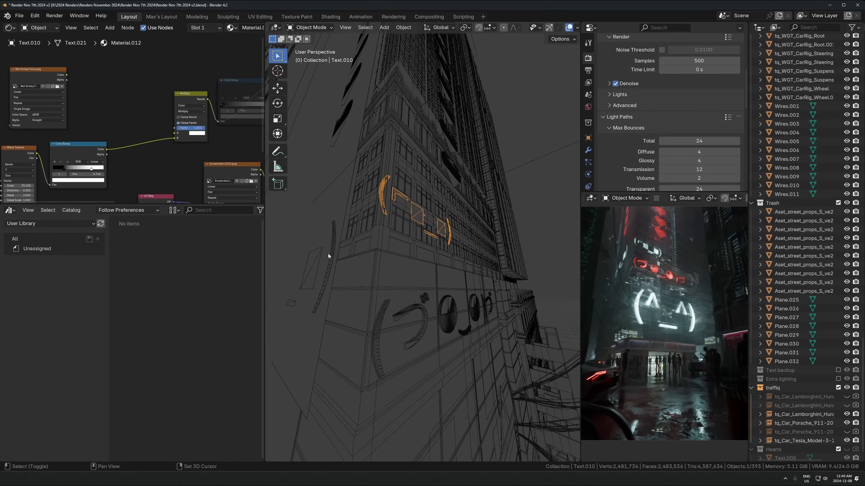
Step: Move the neutral-face sign plane into position on the building facade
{"action": "key", "text": "g"}
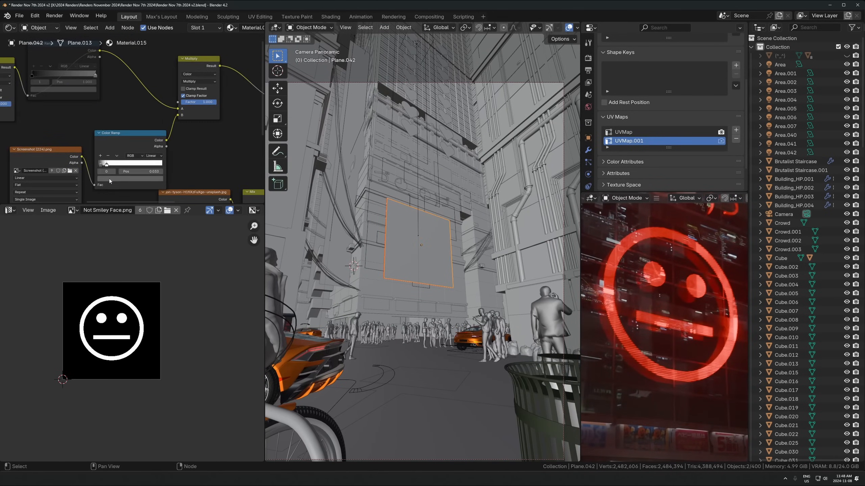
Step: In Color Management, choose the AgX view transform and the Medium Low Contrast look
{"action": "left_click", "coordinate": [699, 119]}
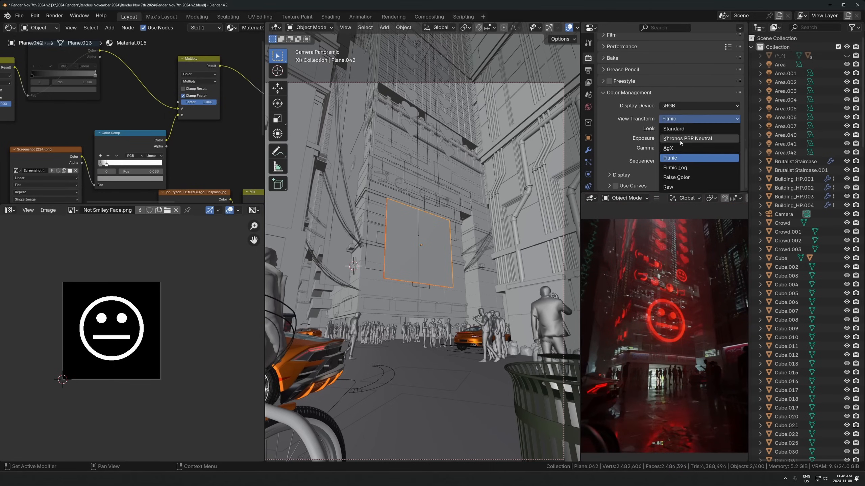
{"action": "left_click", "coordinate": [667, 148]}
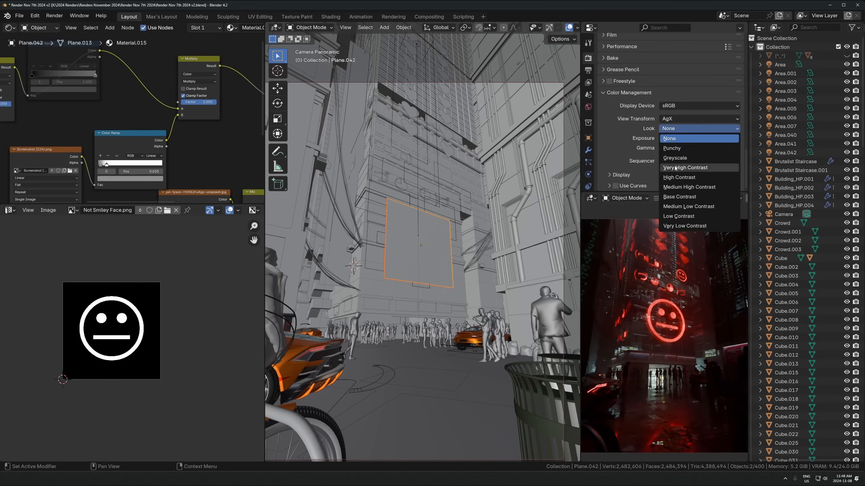
{"action": "left_click", "coordinate": [688, 206]}
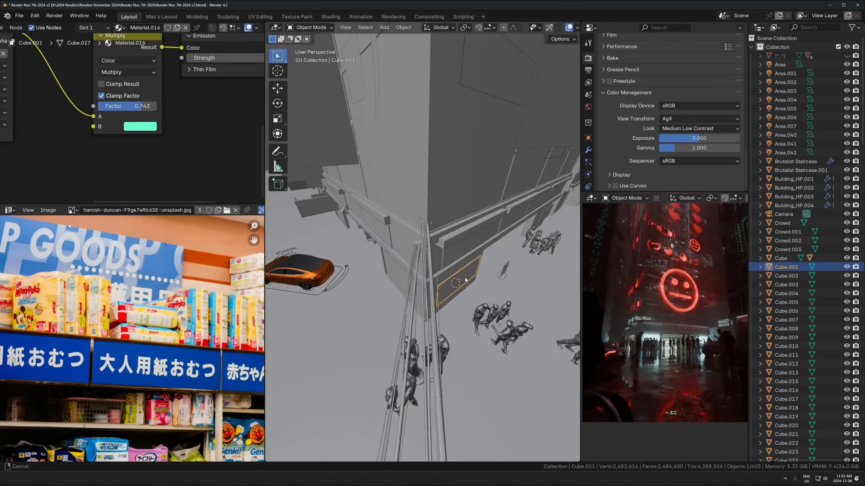
{"action": "key", "text": "alt+d"}
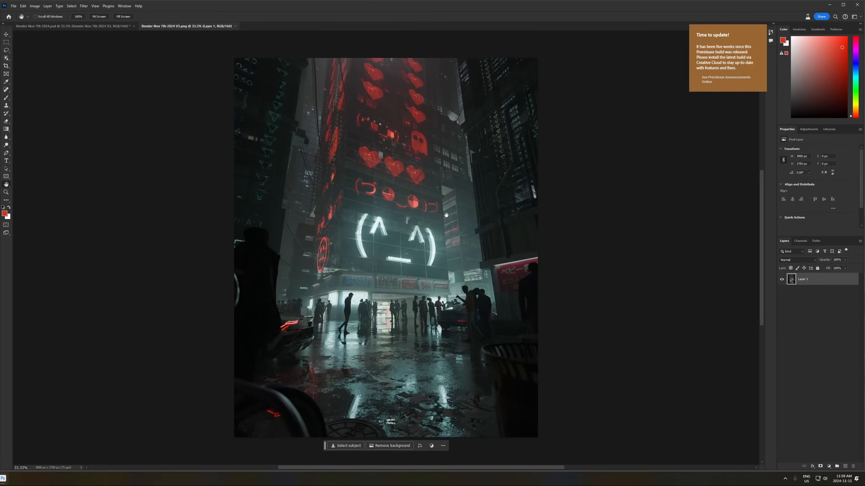
Step: Duplicate the V3 render layer and shape the mist pass mask with a curve
{"action": "key", "text": "ctrl+j"}
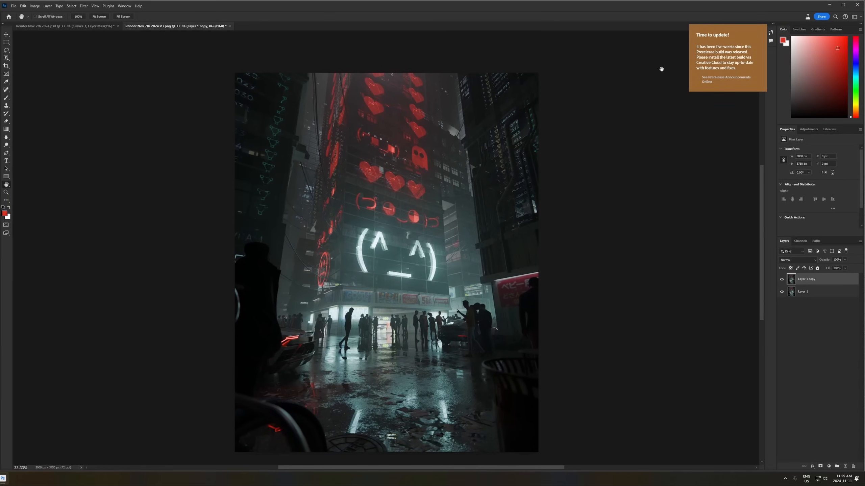
{"action": "left_click", "coordinate": [83, 5]}
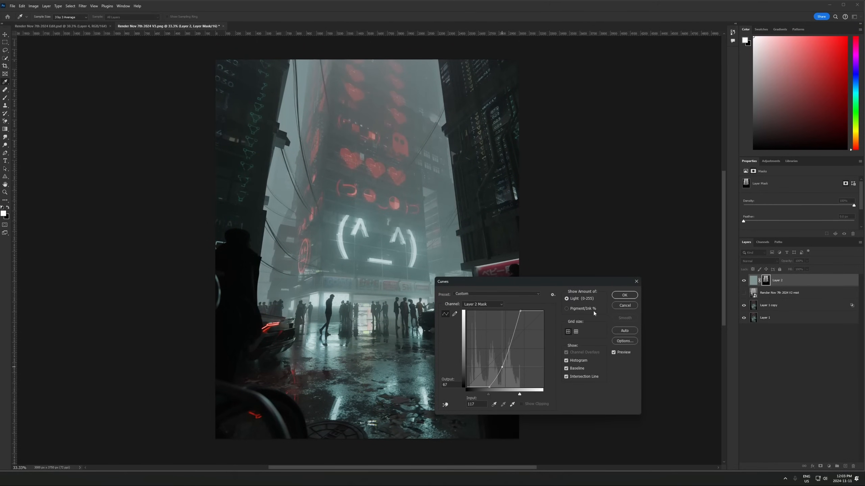
{"action": "left_click", "coordinate": [624, 294]}
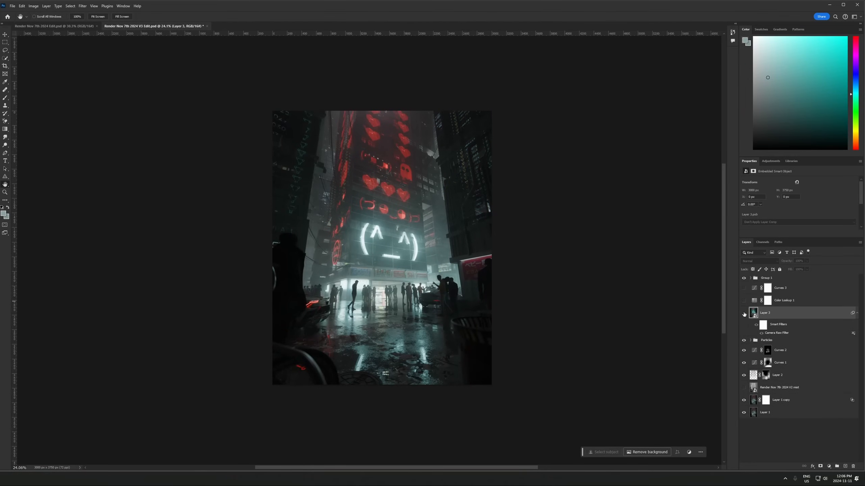
Step: Retune Camera Raw saturation, whites and color mixer, then set Color Lookup opacity to 80%
{"action": "double_click", "coordinate": [776, 332]}
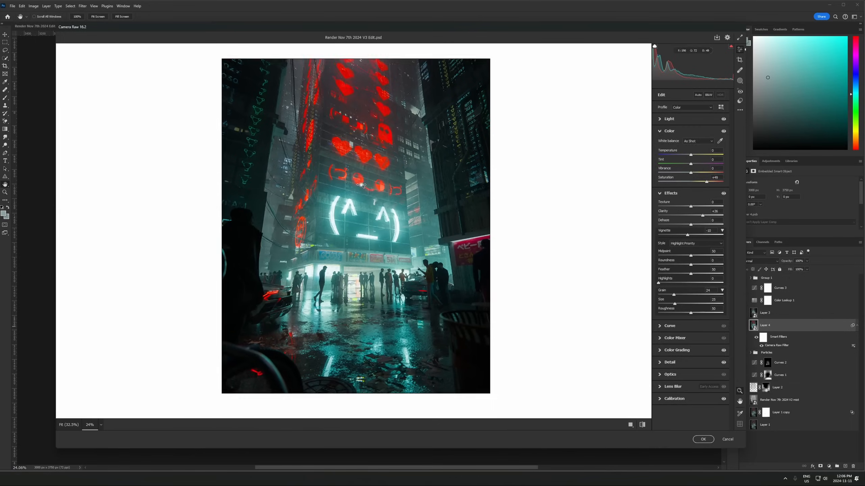
{"action": "left_click", "coordinate": [669, 118]}
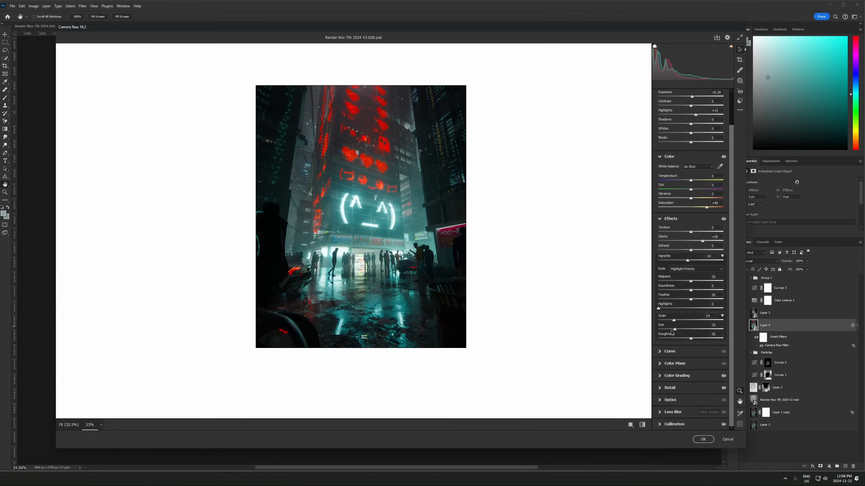
{"action": "left_click", "coordinate": [675, 364]}
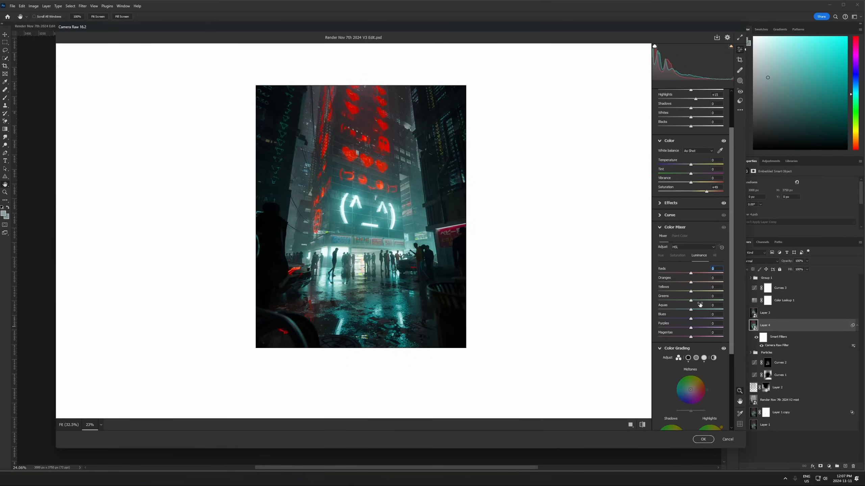
{"action": "left_click", "coordinate": [702, 439]}
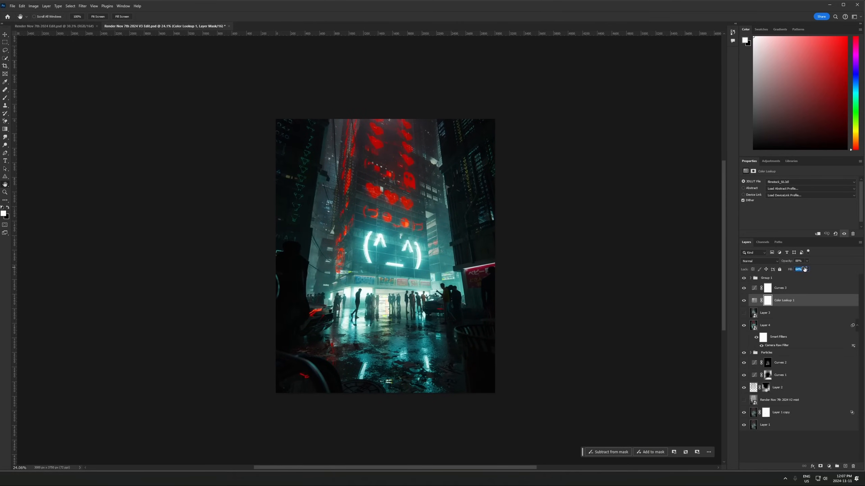
{"action": "left_click", "coordinate": [765, 325]}
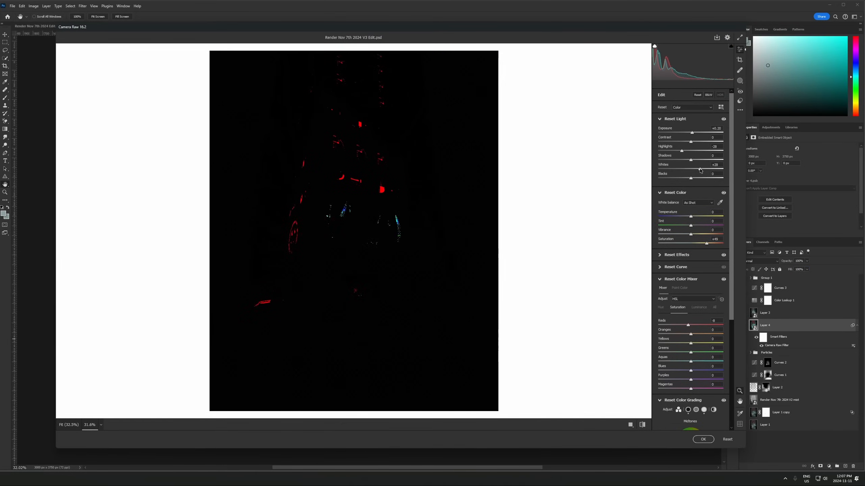
{"action": "left_click", "coordinate": [702, 439]}
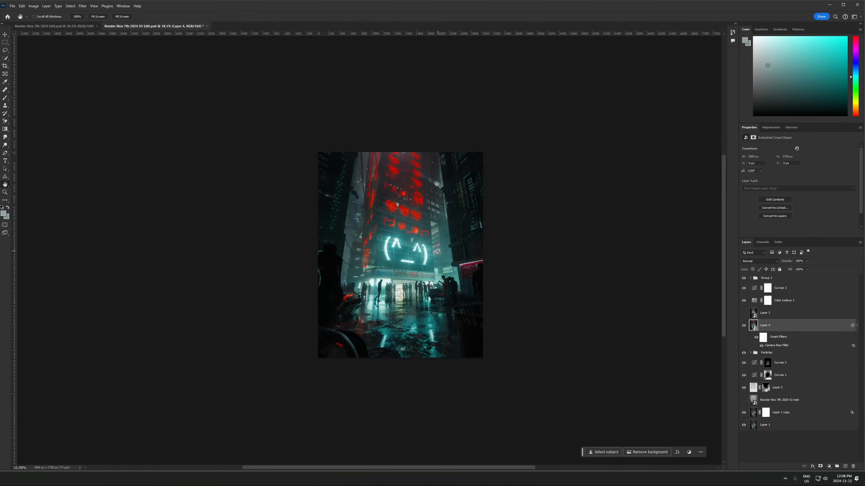
{"action": "left_click", "coordinate": [783, 300]}
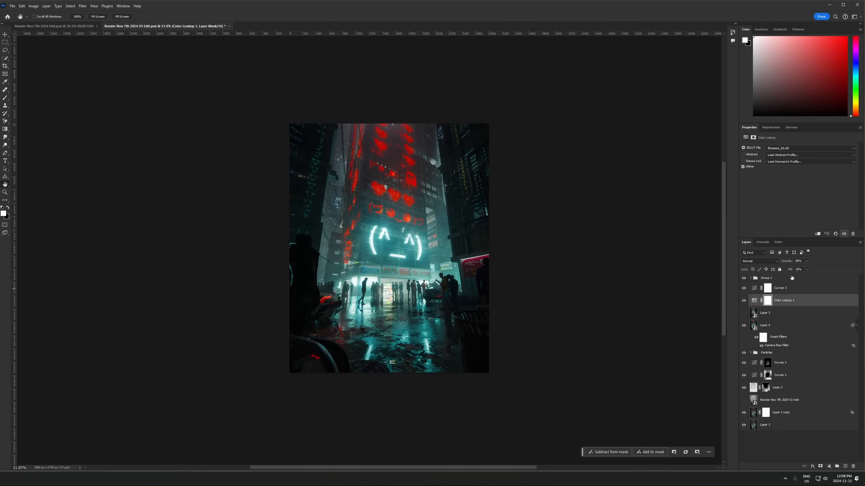